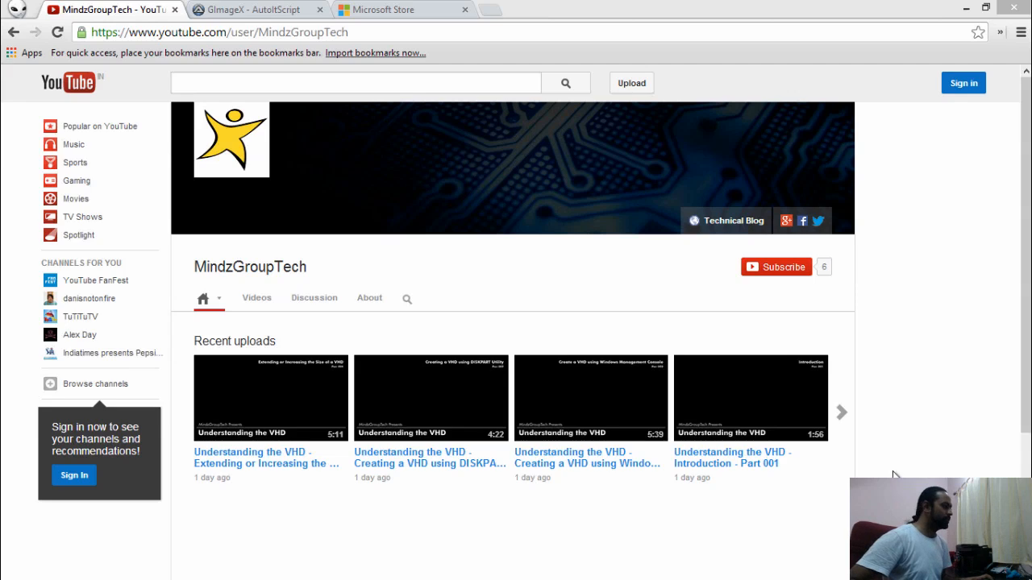
- Show the GImageX page on autoitscript.com, select its address, then the Microsoft Store tool page
{"action": "left_click", "coordinate": [255, 10]}
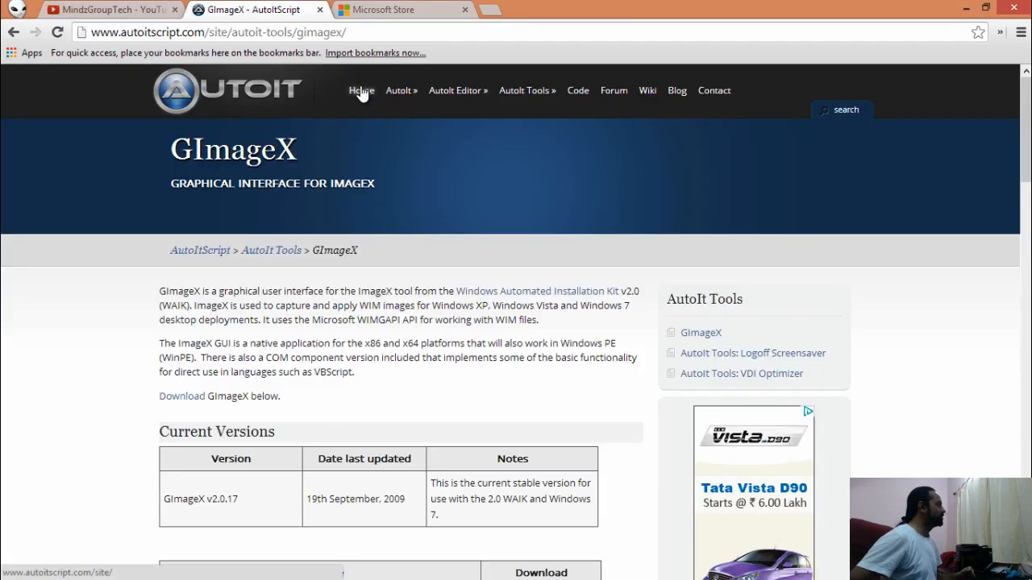
{"action": "left_click", "coordinate": [218, 32]}
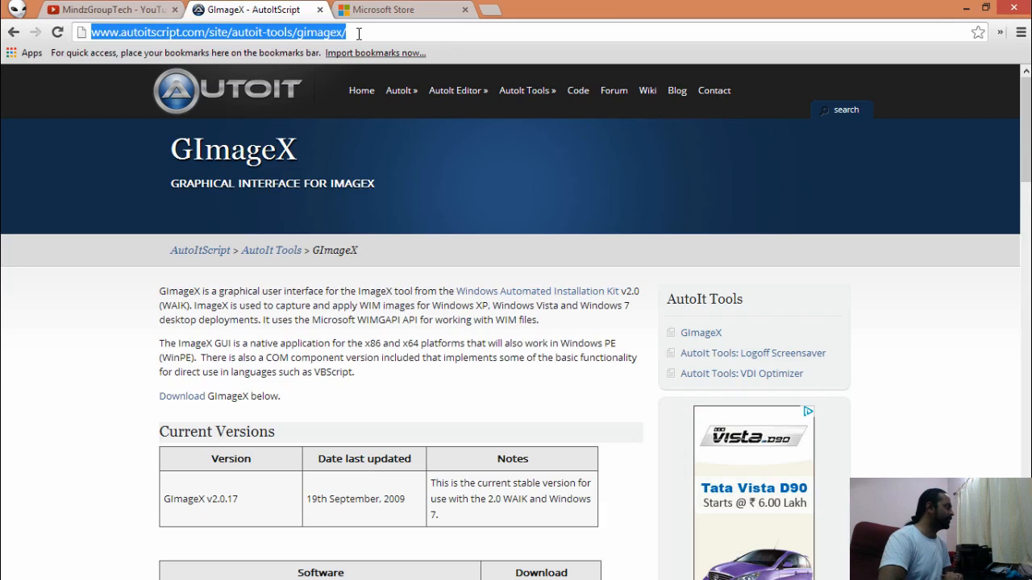
{"action": "left_click", "coordinate": [379, 9]}
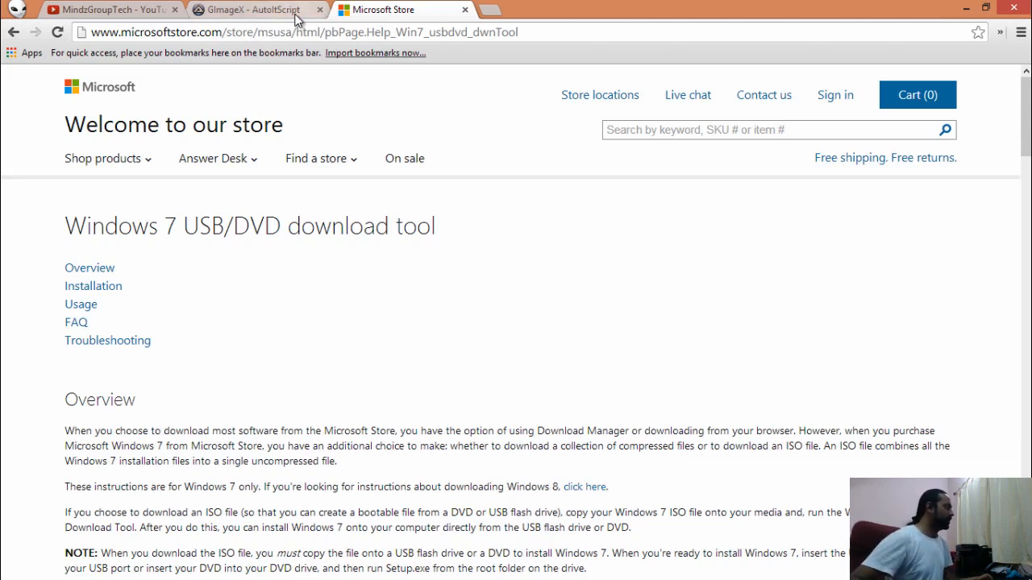
{"action": "left_click", "coordinate": [255, 9]}
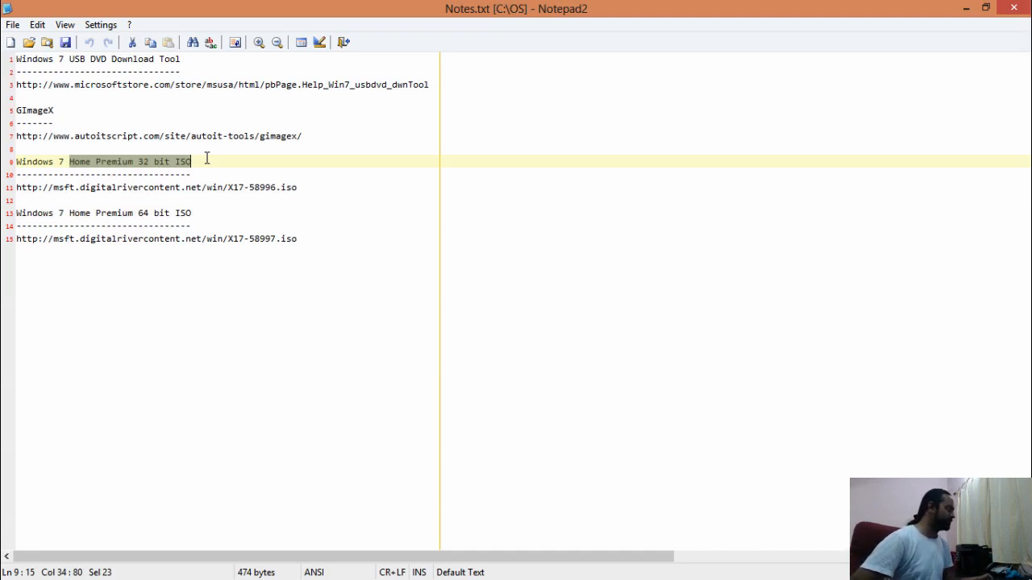
{"action": "mouse_move", "coordinate": [344, 123]}
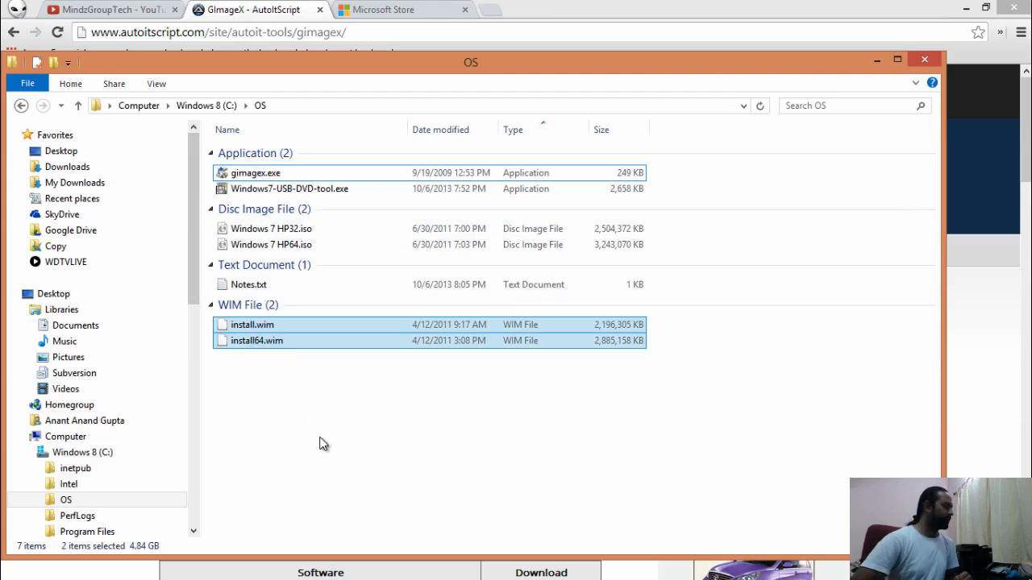
{"action": "mouse_move", "coordinate": [326, 503]}
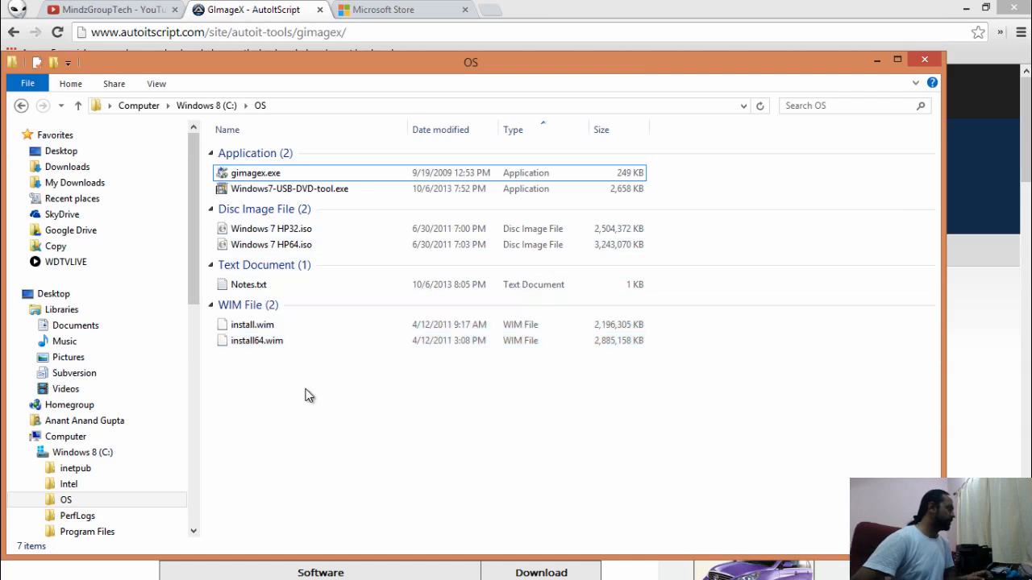
- Run Windows7-USB-DVD-tool.exe from the C:\OS folder
{"action": "left_click", "coordinate": [290, 187]}
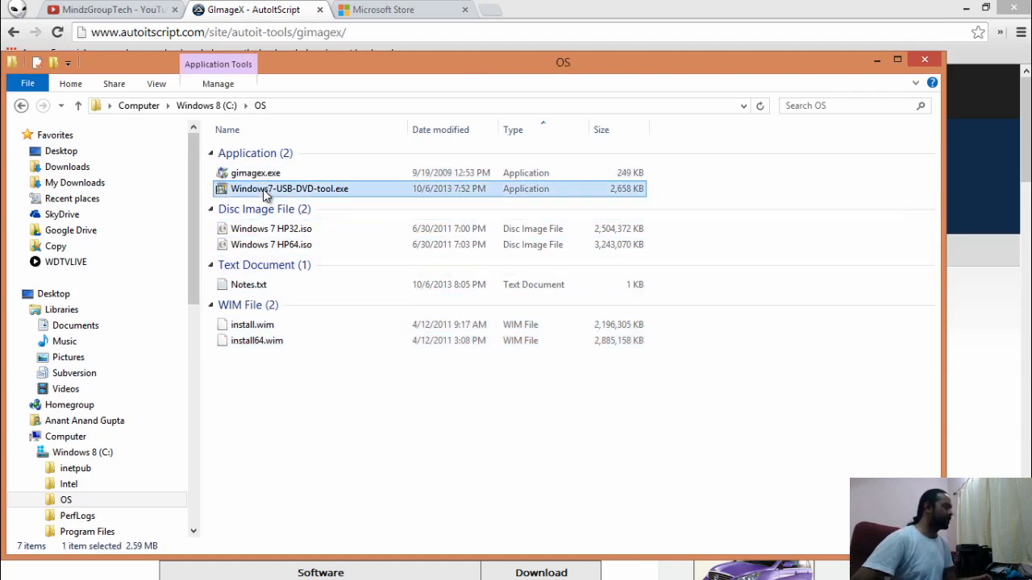
{"action": "mouse_move", "coordinate": [313, 430]}
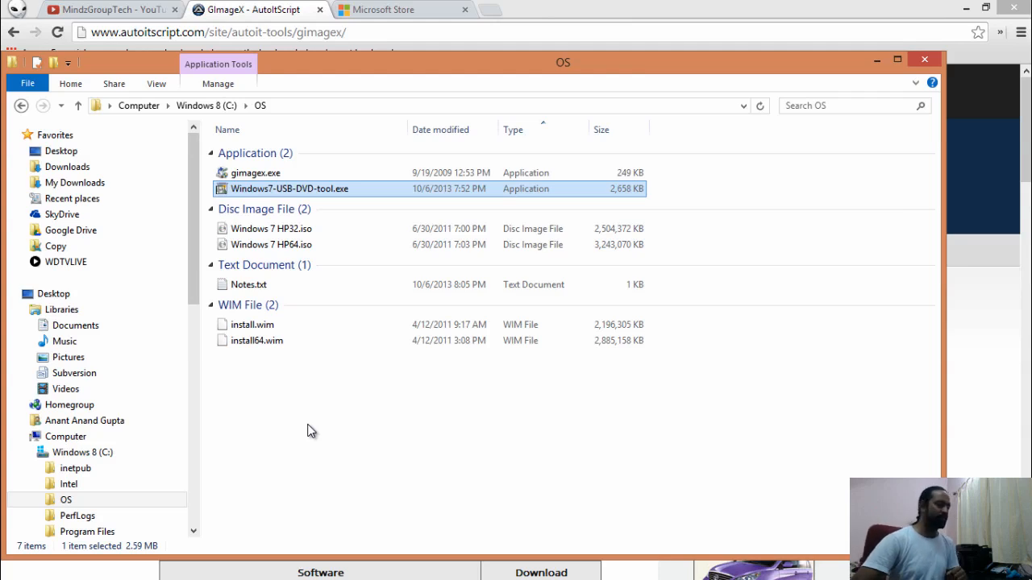
{"action": "left_click", "coordinate": [254, 172]}
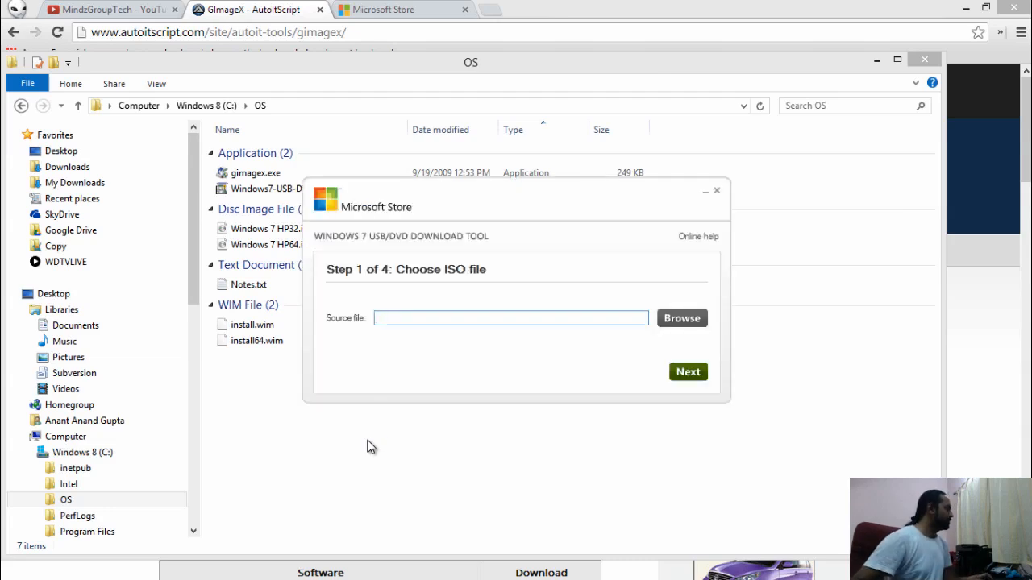
- Choose C:\OS\Windows 7 HP32.iso as the source ISO file
{"action": "left_click", "coordinate": [680, 318]}
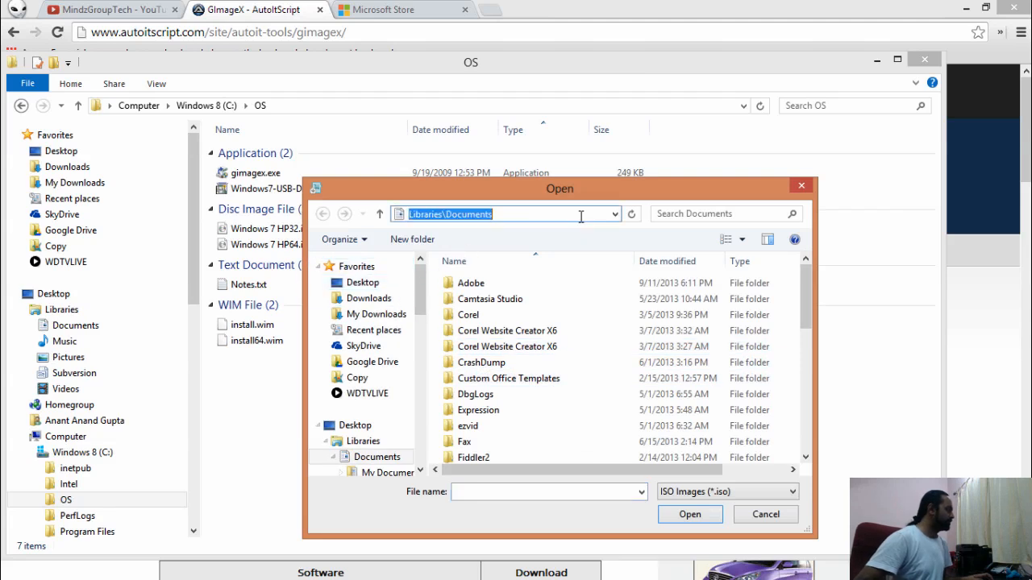
{"action": "type", "text": "c:\\"}
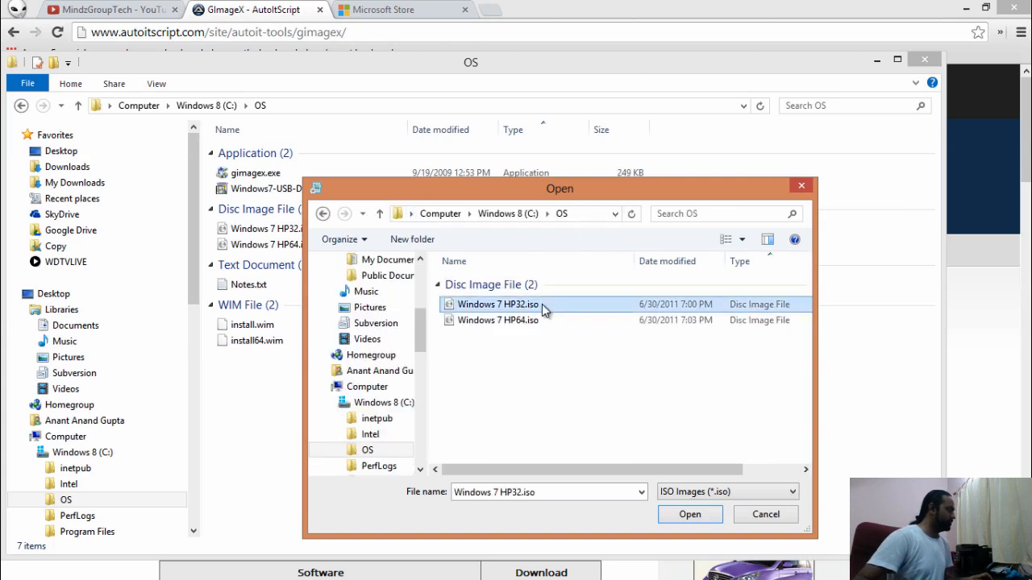
{"action": "left_click", "coordinate": [690, 515]}
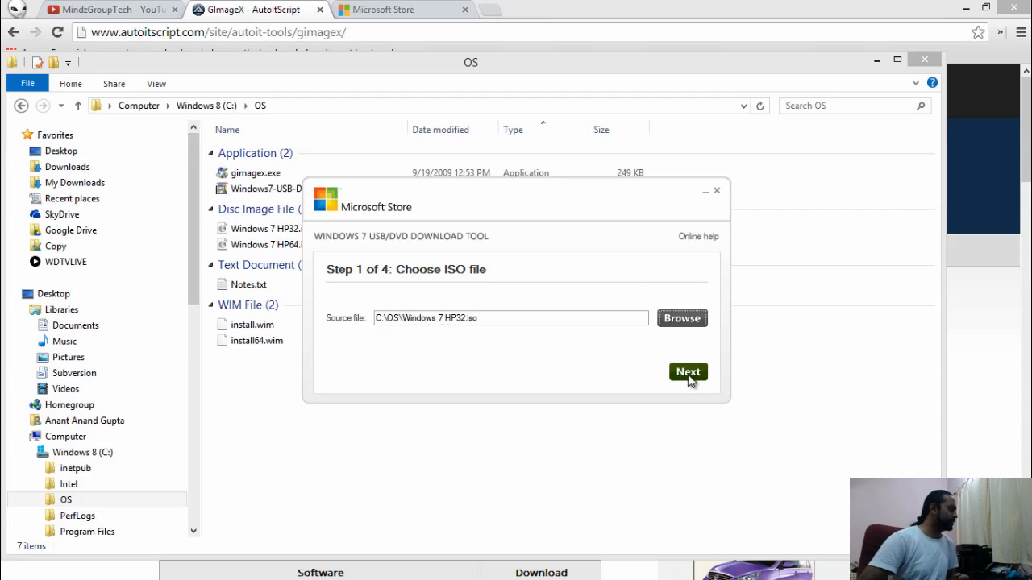
- Begin copying to USB device G:, confirming its erase, and minimize the tool
{"action": "left_click", "coordinate": [687, 371]}
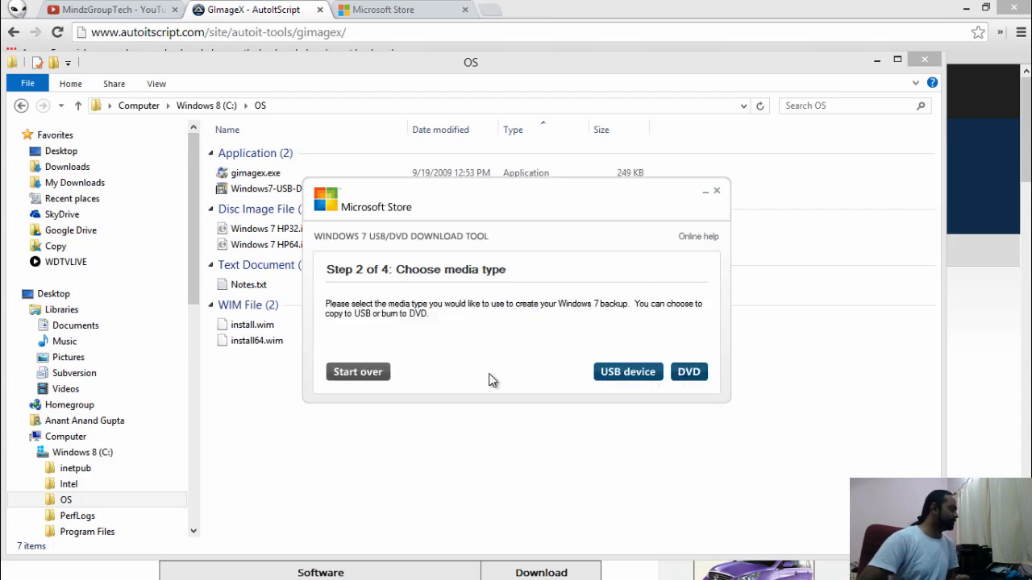
{"action": "left_click", "coordinate": [629, 371]}
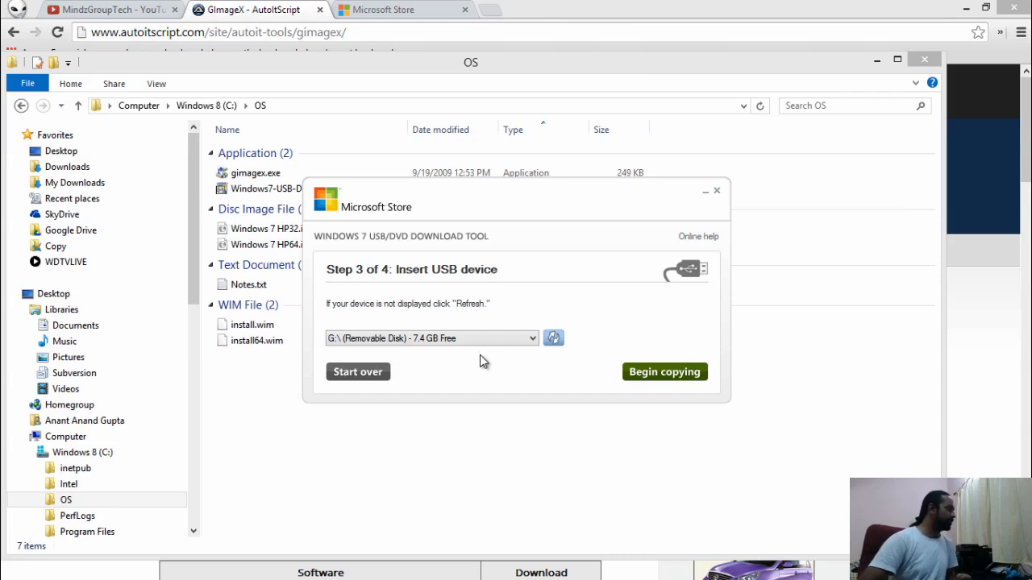
{"action": "left_click", "coordinate": [664, 371]}
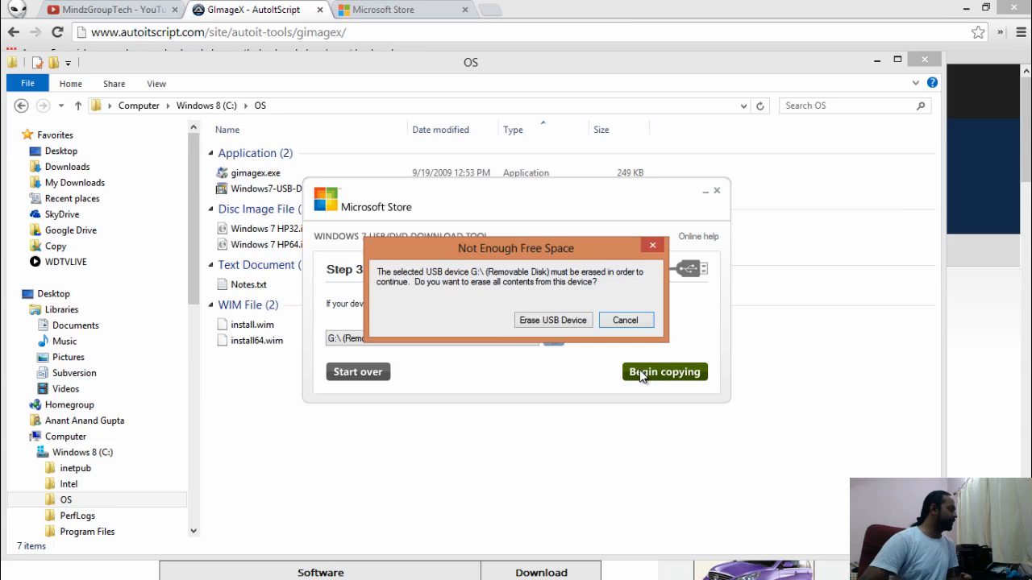
{"action": "left_click", "coordinate": [552, 319]}
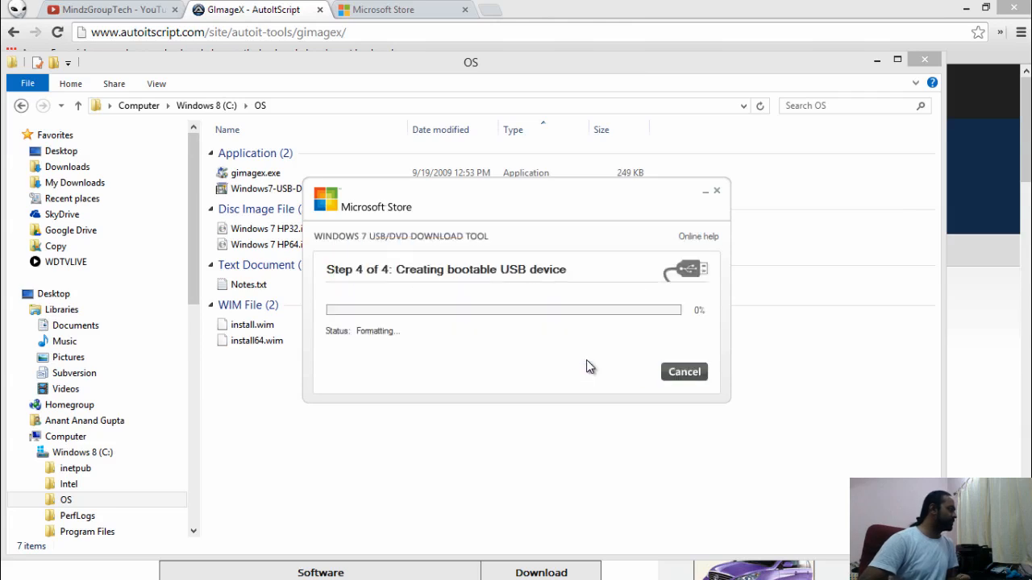
{"action": "mouse_move", "coordinate": [593, 371]}
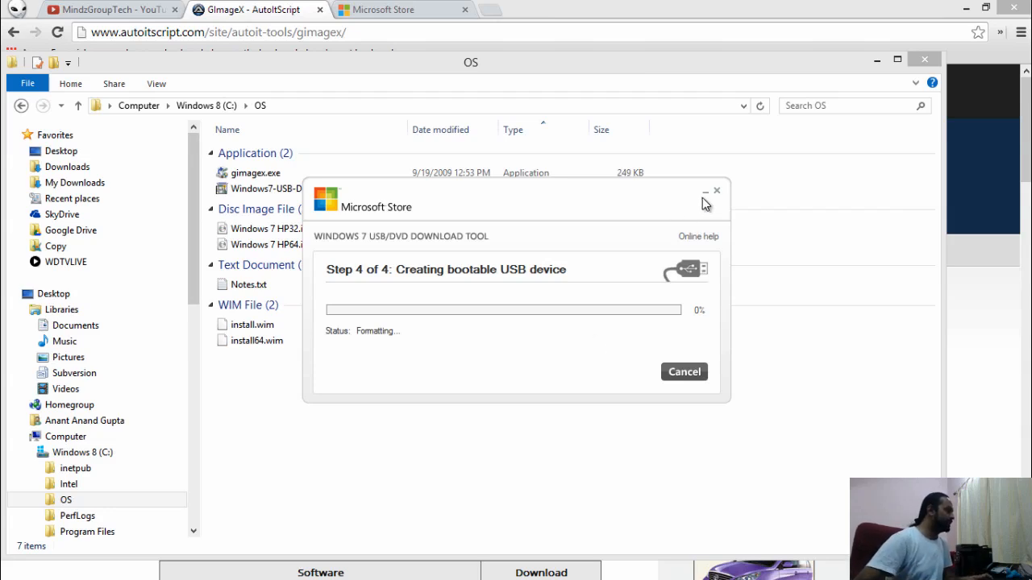
{"action": "left_click", "coordinate": [704, 190]}
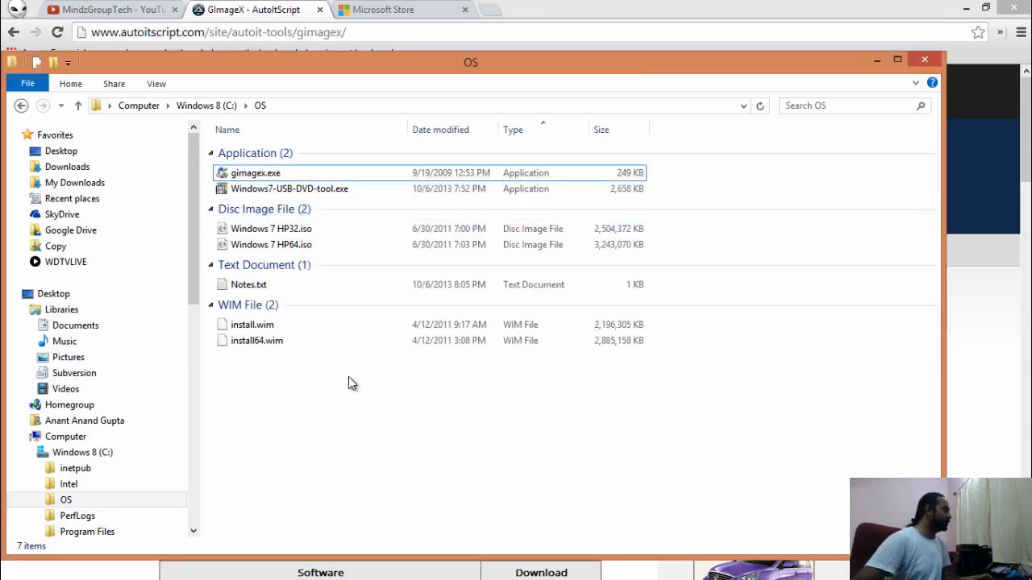
- Launch gimagex.exe and pick C:\OS\install.wim on the Info tab
{"action": "left_click", "coordinate": [254, 172]}
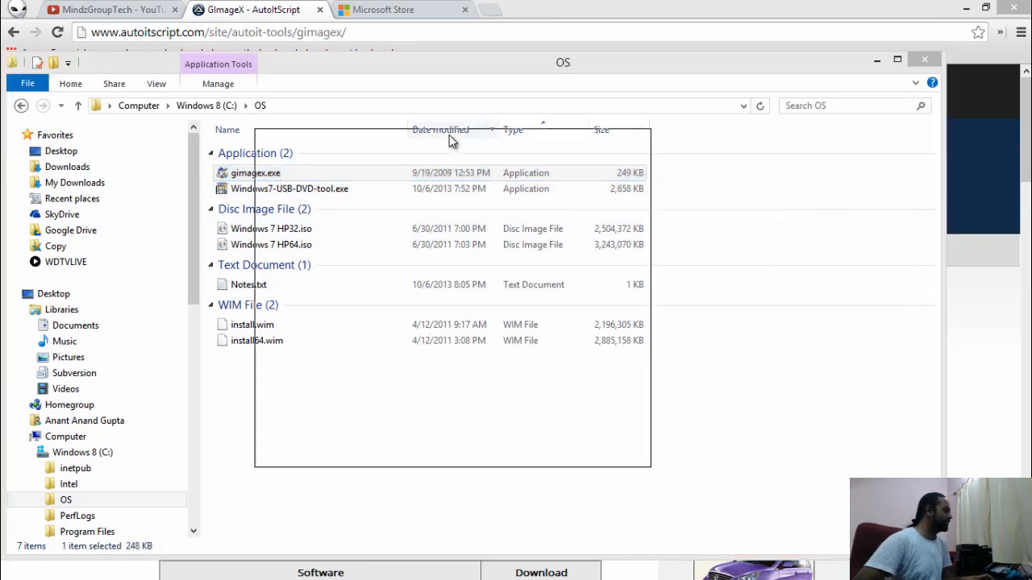
{"action": "double_click", "coordinate": [255, 172]}
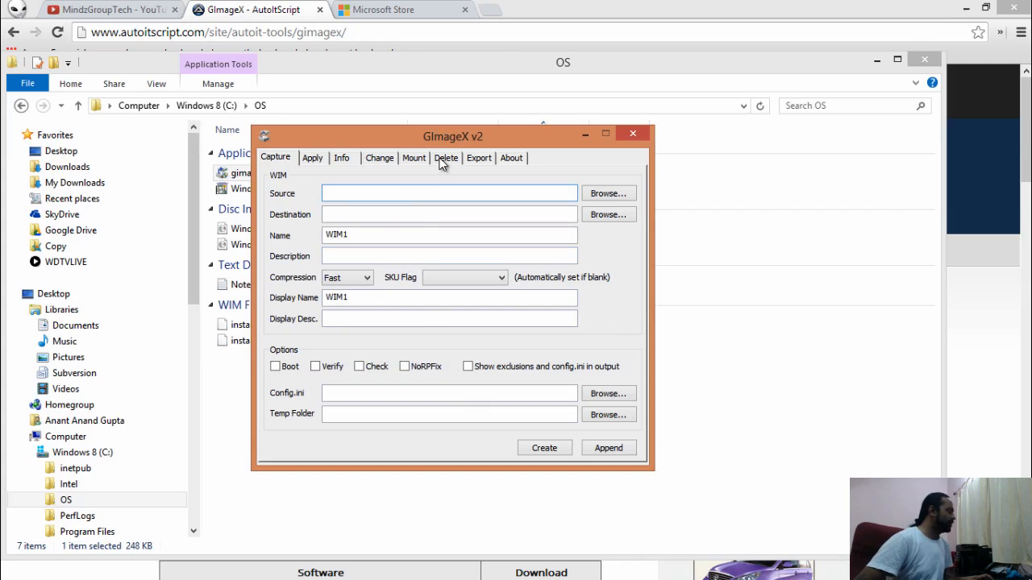
{"action": "left_click", "coordinate": [339, 158]}
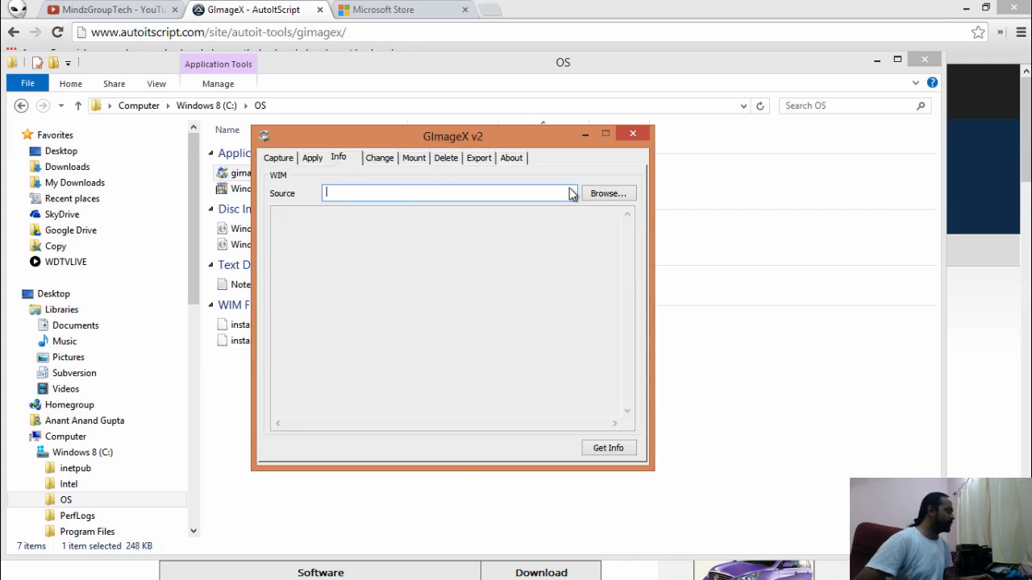
{"action": "left_click", "coordinate": [608, 193]}
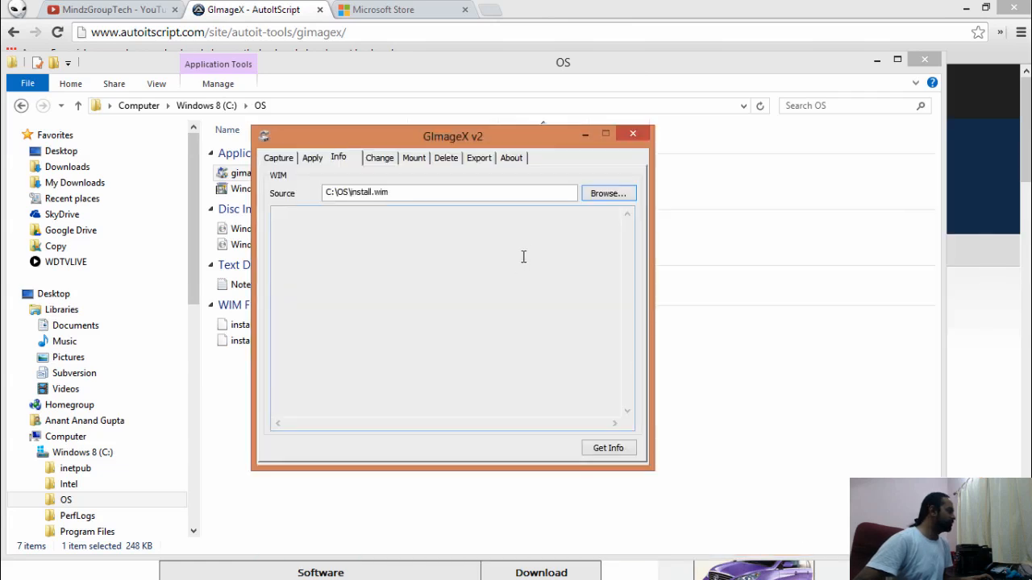
- Get Info on install.wim and scroll through its five Windows 7 edition images
{"action": "left_click", "coordinate": [608, 448]}
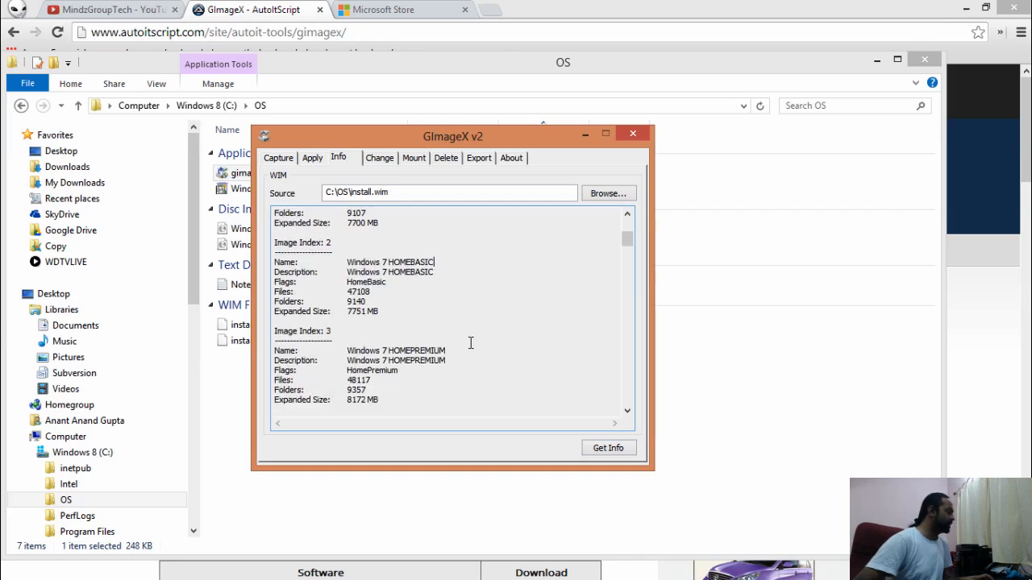
{"action": "scroll", "scroll_direction": "down", "scroll_amount": 3}
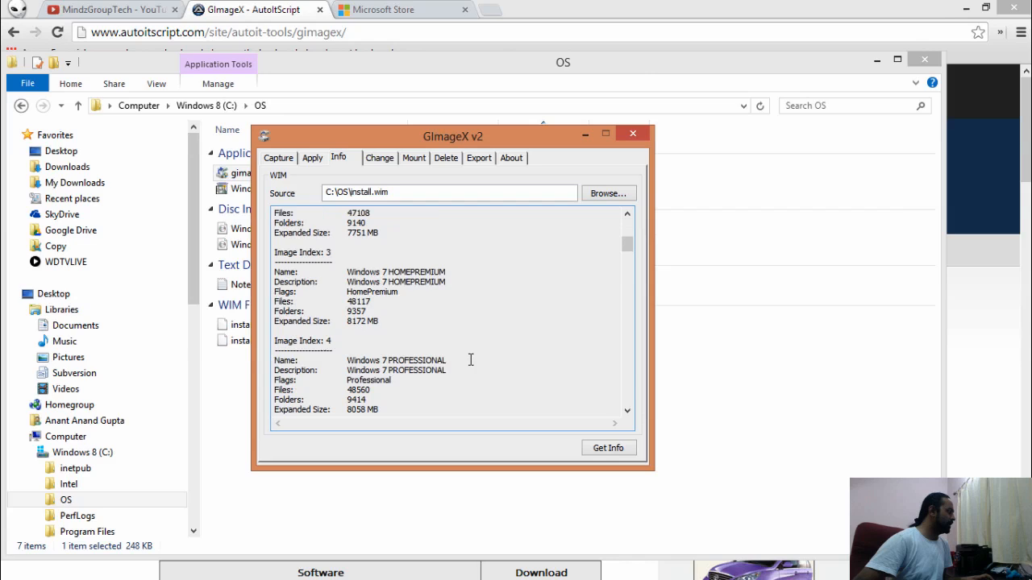
{"action": "scroll", "scroll_direction": "down", "scroll_amount": 3}
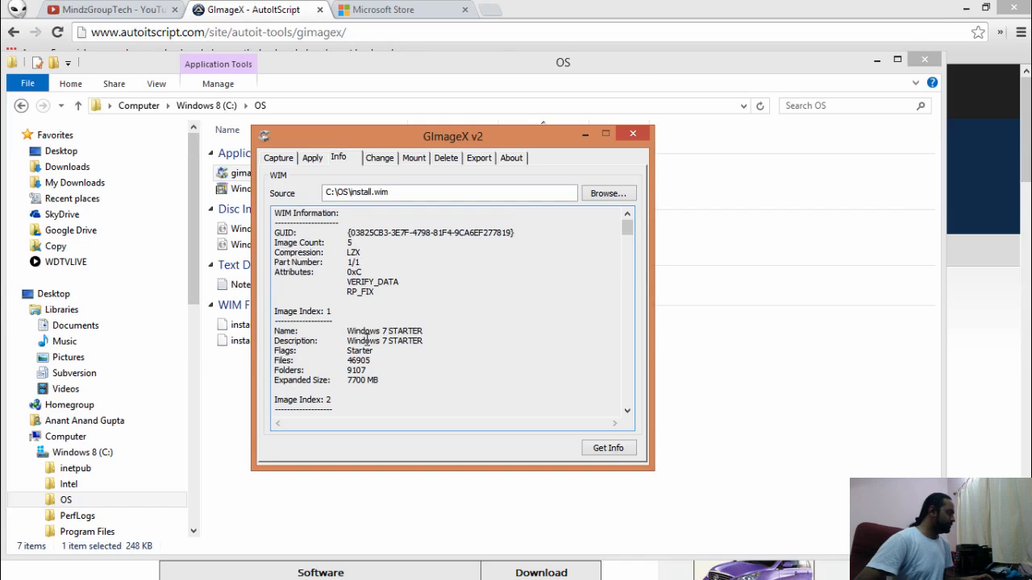
{"action": "left_click", "coordinate": [443, 158]}
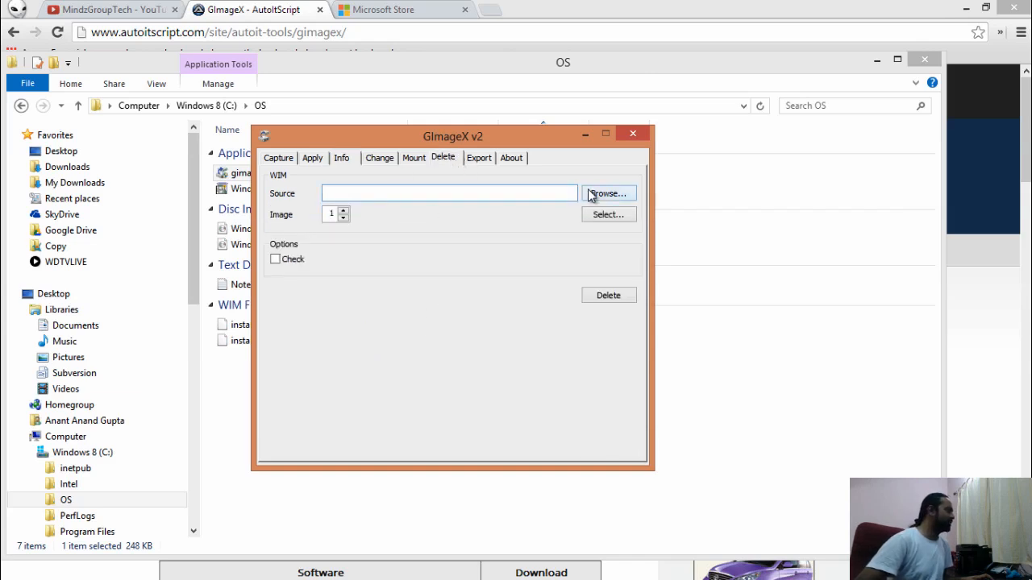
- Delete the Windows 7 STARTER image from install.wim on the Delete tab
{"action": "left_click", "coordinate": [606, 193]}
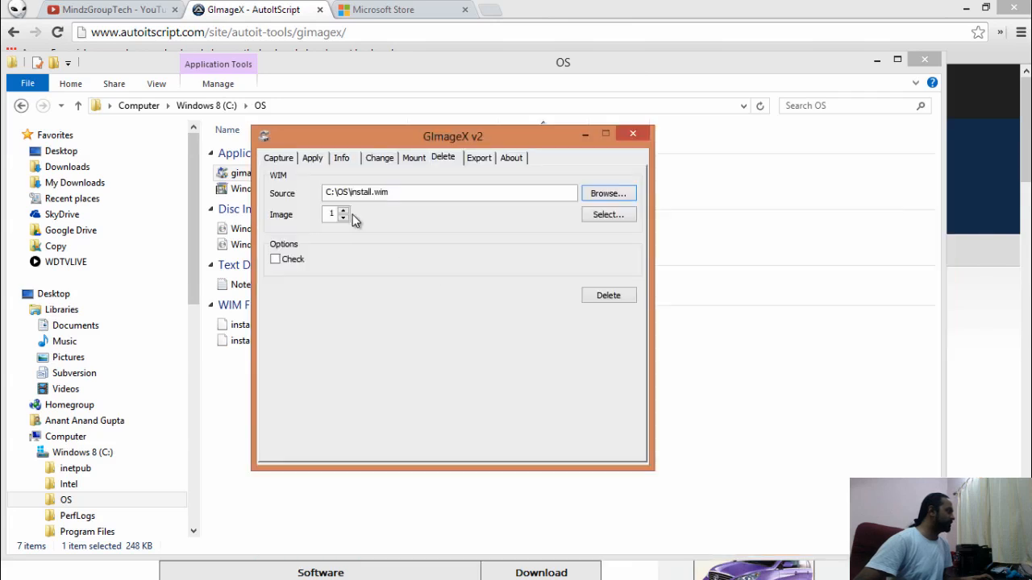
{"action": "left_click", "coordinate": [607, 213]}
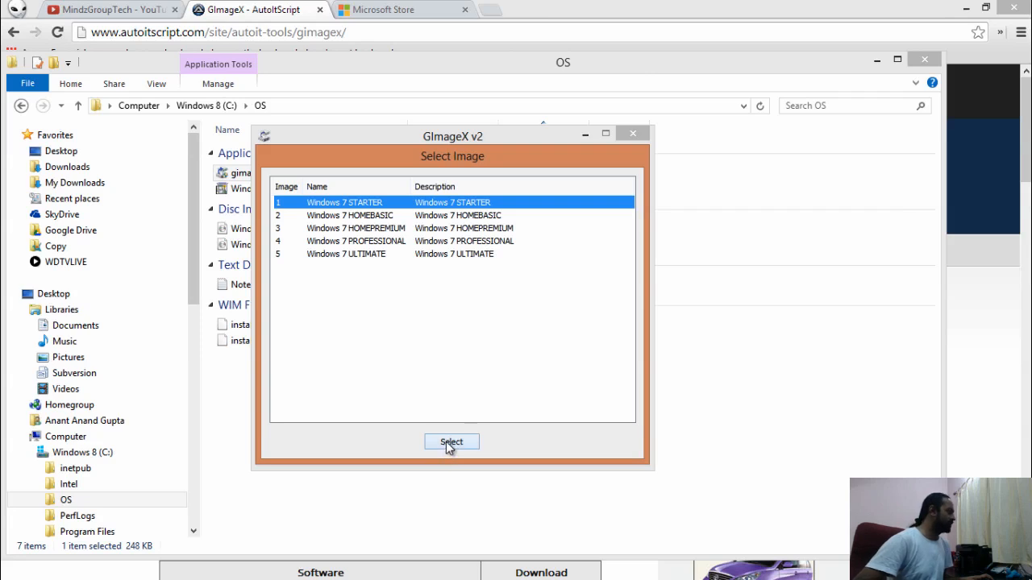
{"action": "left_click", "coordinate": [451, 442]}
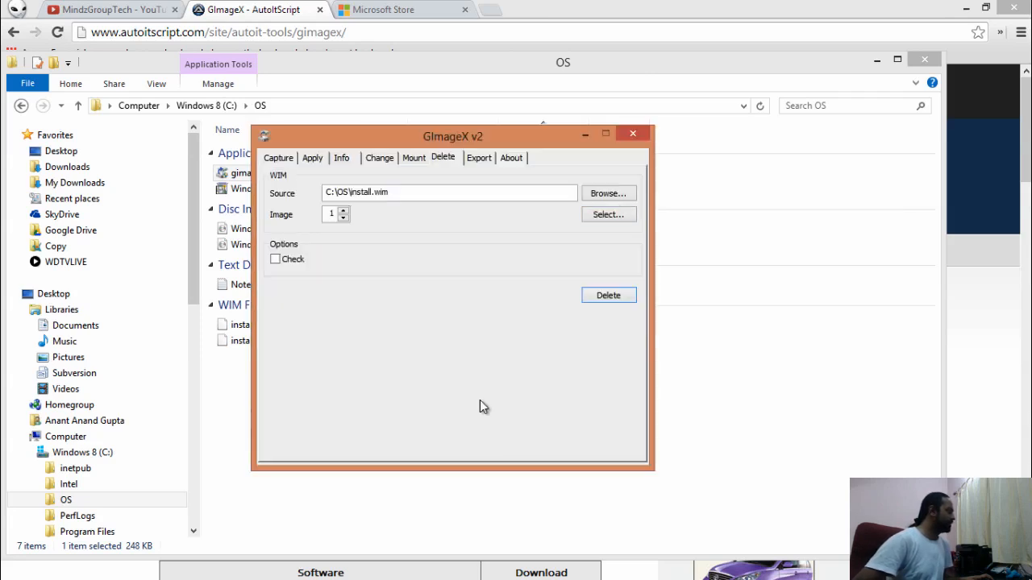
{"action": "left_click", "coordinate": [608, 295]}
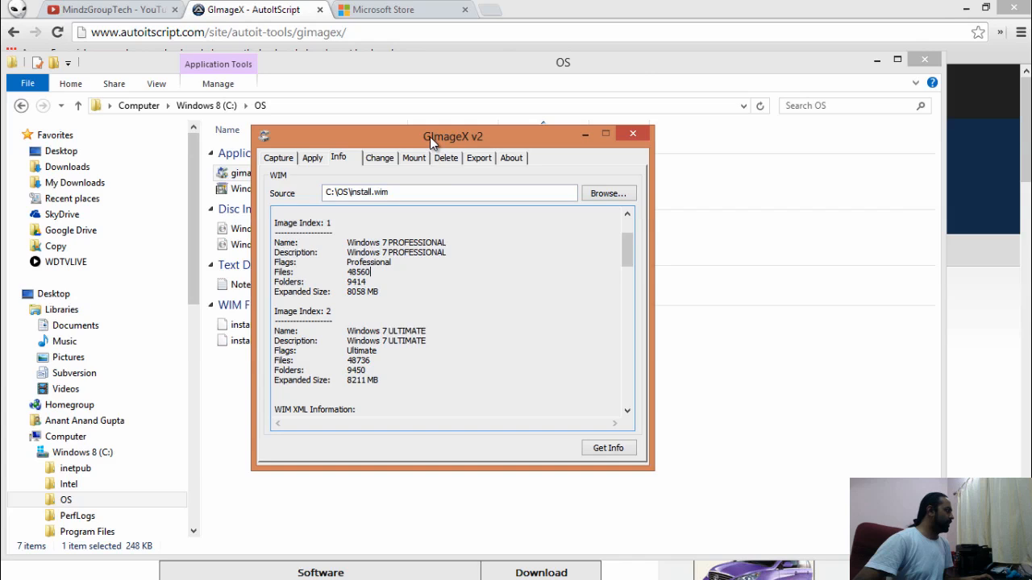
{"action": "left_click_drag", "start_coordinate": [453, 135], "coordinate": [551, 143]}
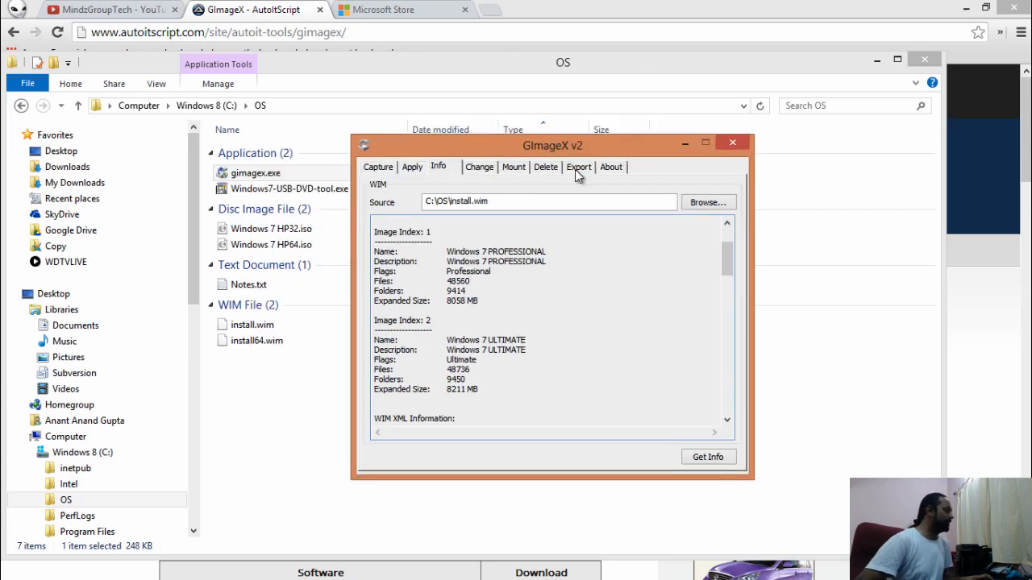
{"action": "mouse_move", "coordinate": [579, 174]}
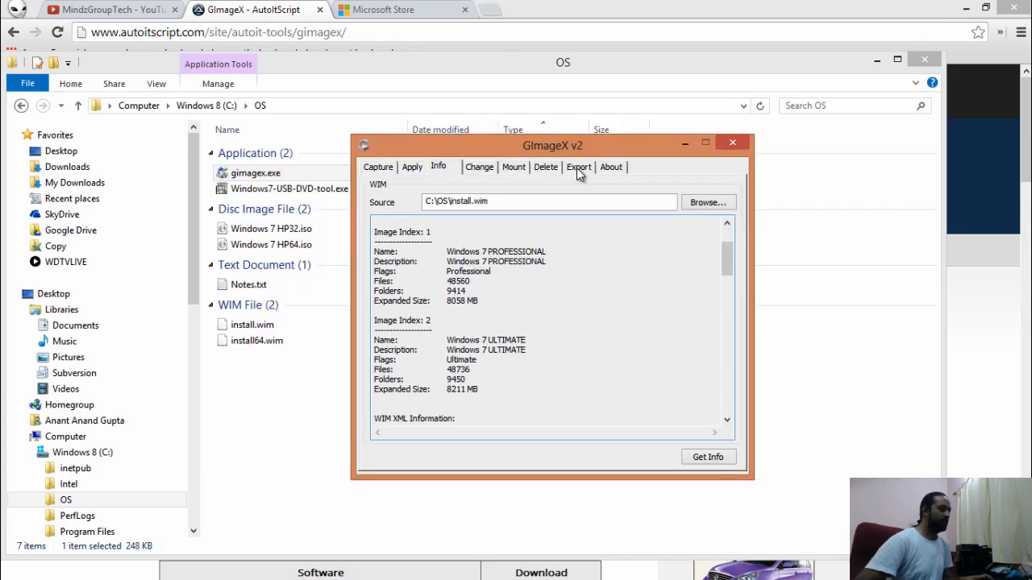
- Set export source install64.wim, destination install.wim, and select the Professional image, index 3
{"action": "left_click", "coordinate": [577, 166]}
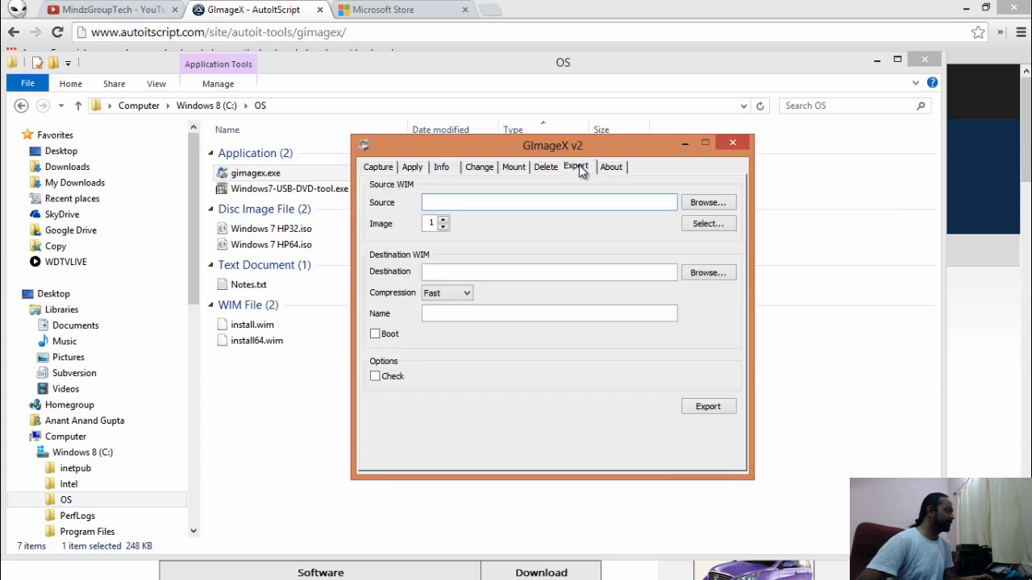
{"action": "left_click", "coordinate": [549, 202]}
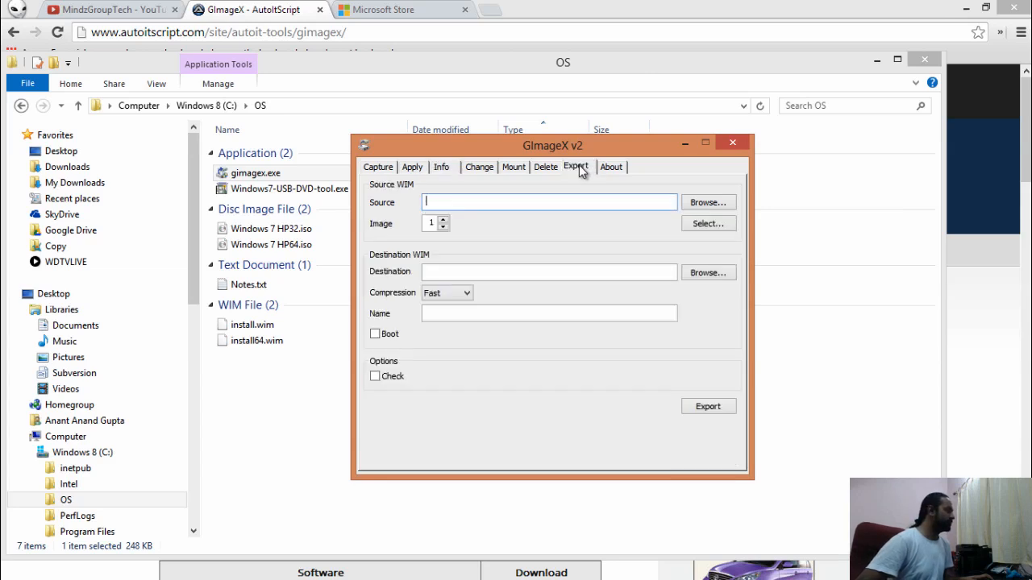
{"action": "mouse_move", "coordinate": [706, 204]}
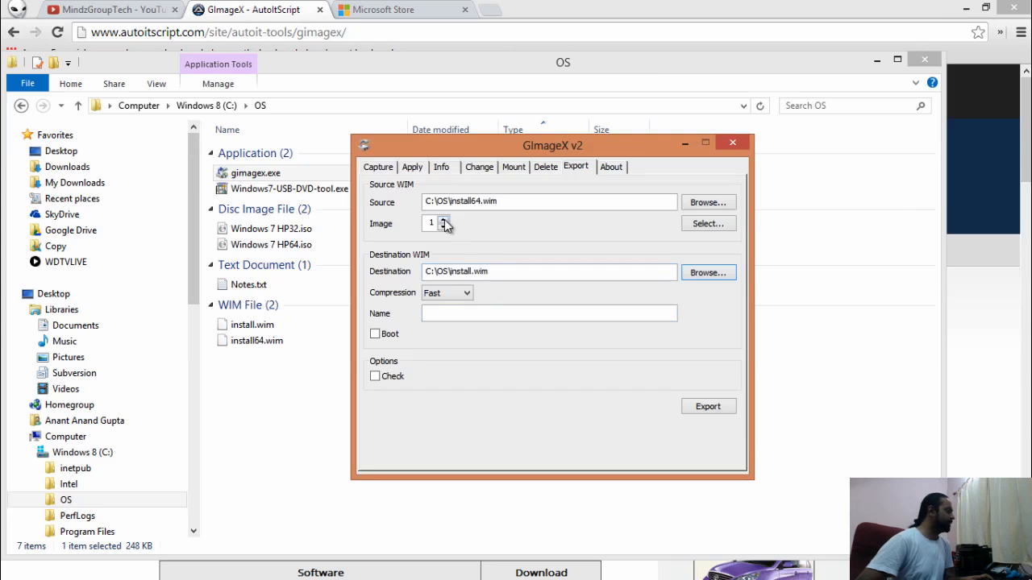
{"action": "left_click", "coordinate": [706, 222]}
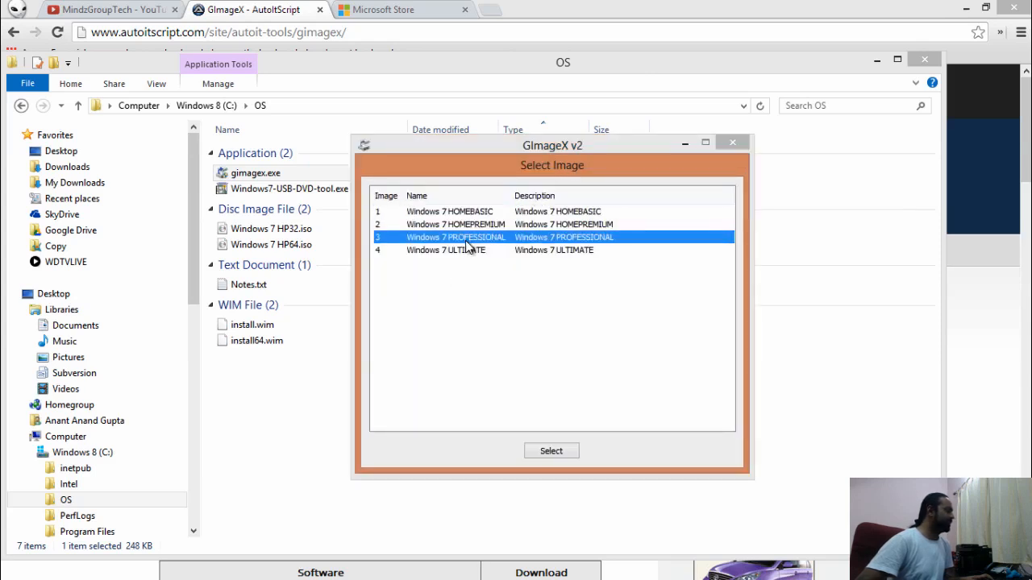
{"action": "left_click", "coordinate": [551, 451]}
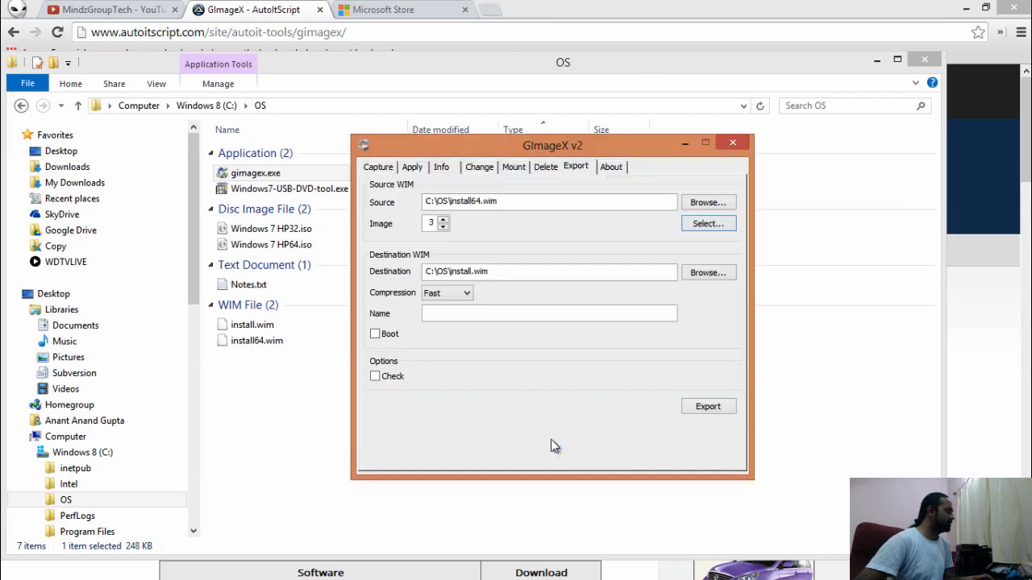
- Name the export 'Windows 7 PROFESSIONAL 64' and export it into install.wim
{"action": "left_click", "coordinate": [441, 166]}
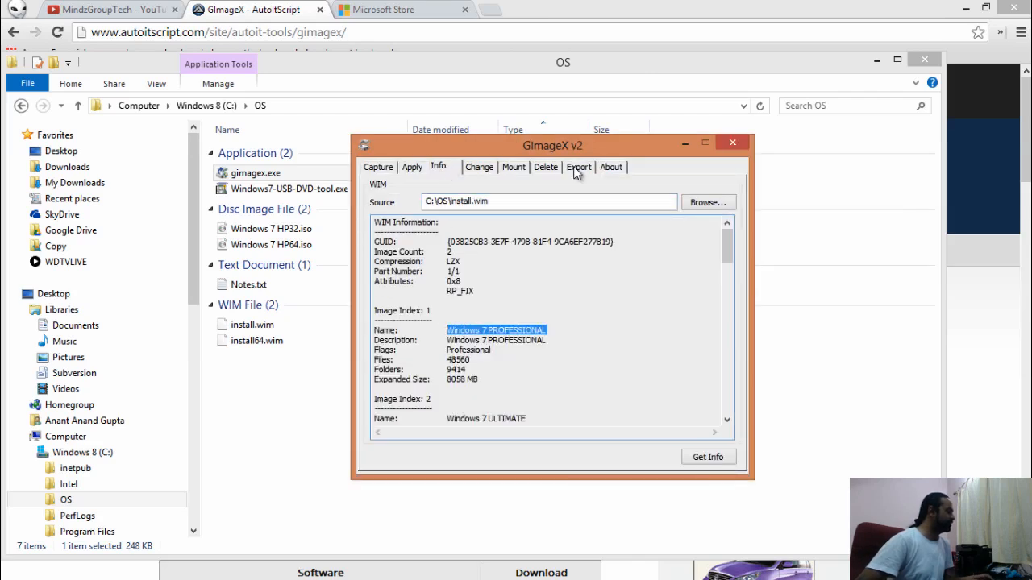
{"action": "left_click", "coordinate": [577, 166]}
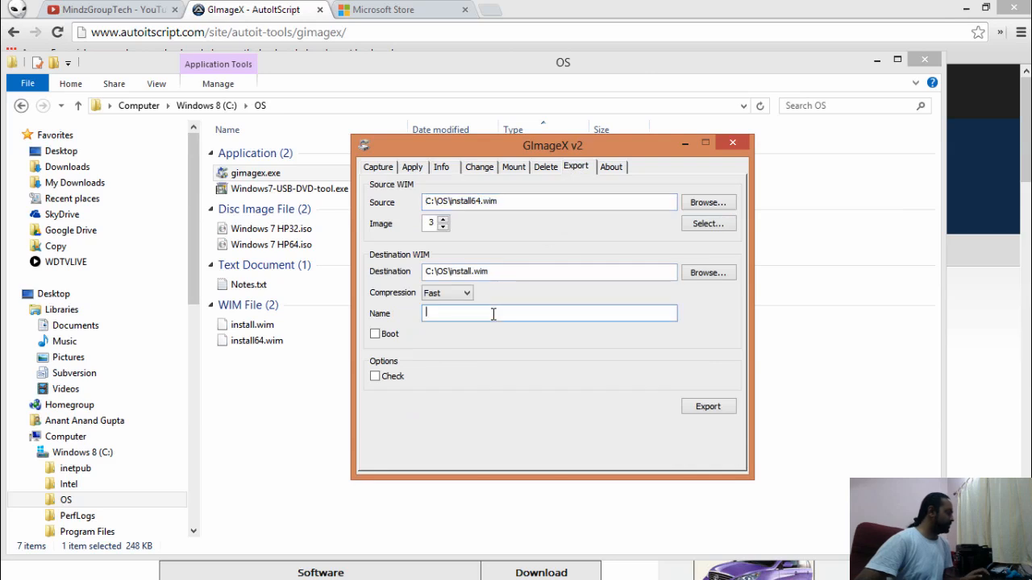
{"action": "type", "text": "Windows 7 PROFESSIONAL"}
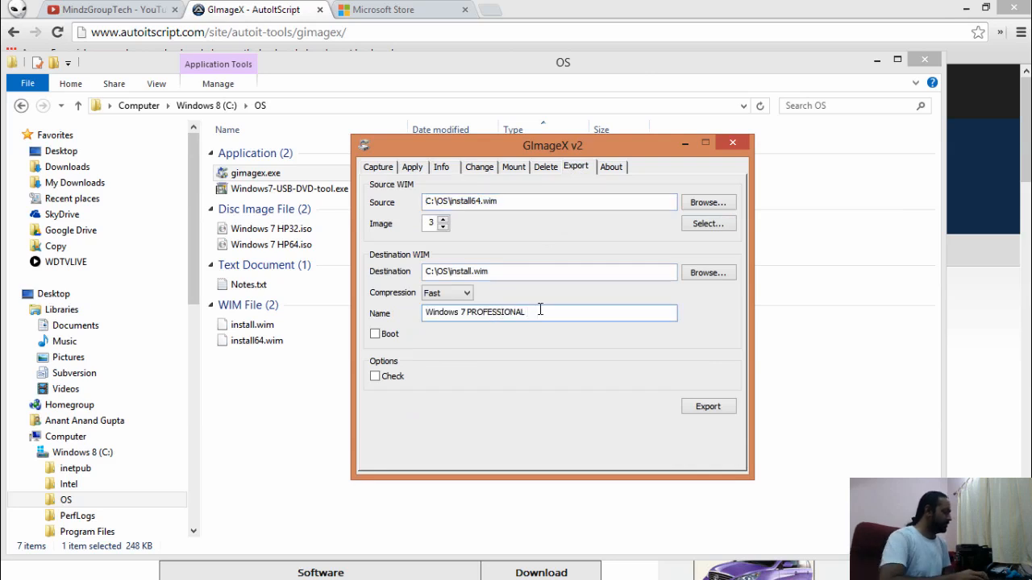
{"action": "type", "text": "64"}
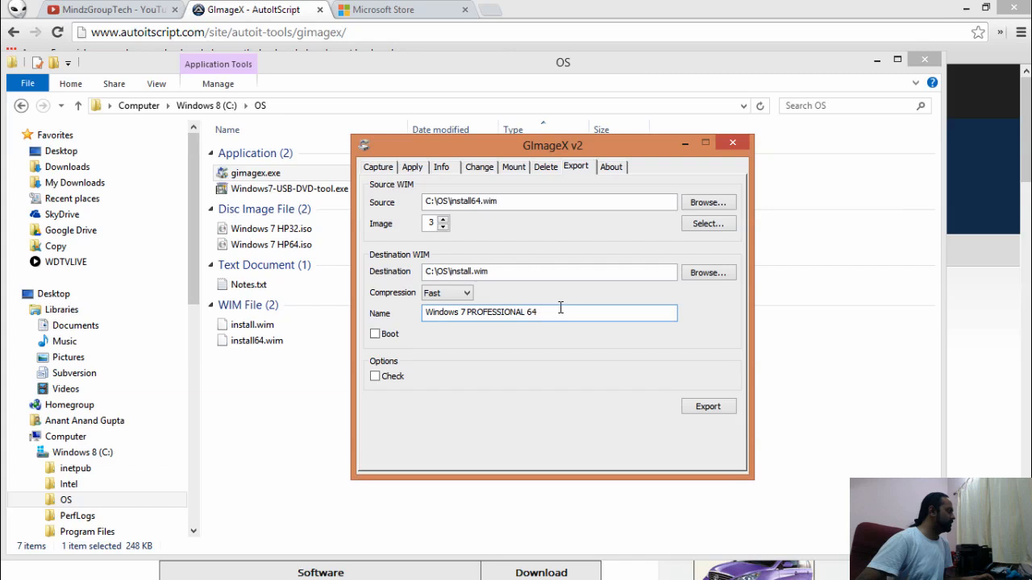
{"action": "left_click", "coordinate": [706, 406]}
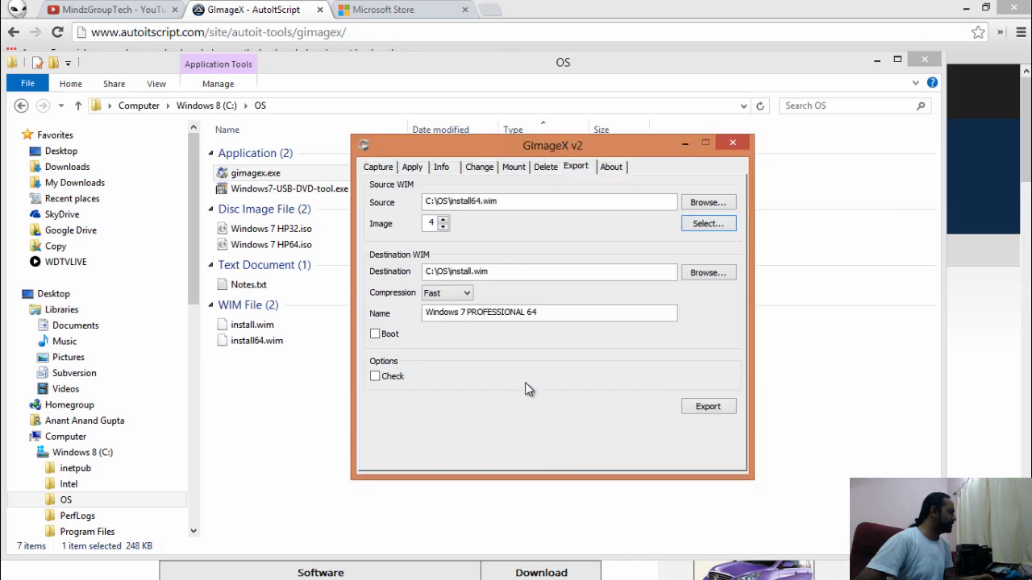
- Export image 4 as 'Windows 7 ULTIMATE 64' into install.wim and return to Info
{"action": "left_click", "coordinate": [438, 166]}
{"action": "type", "text": "ULTIMAT"}
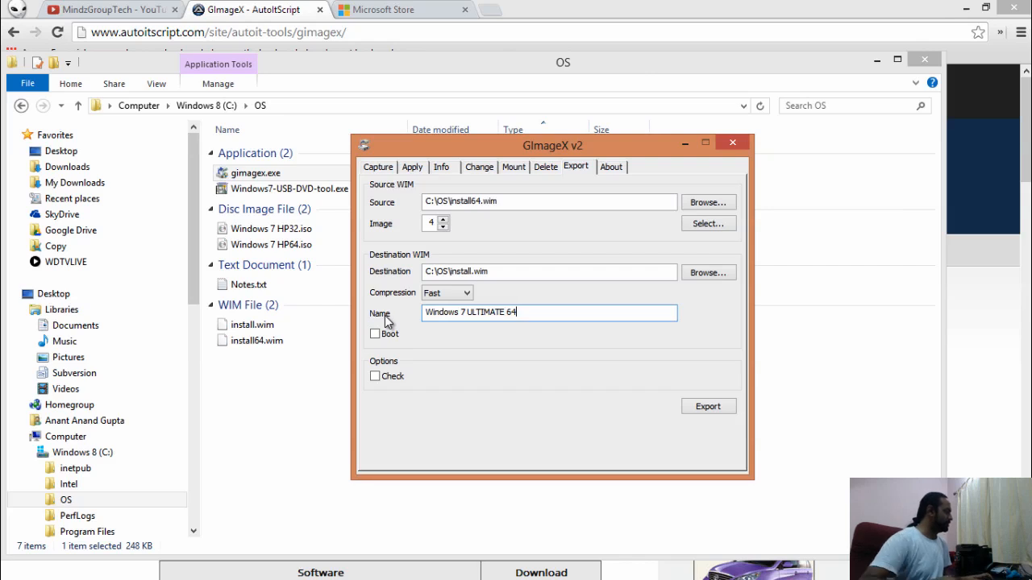
{"action": "left_click", "coordinate": [708, 406]}
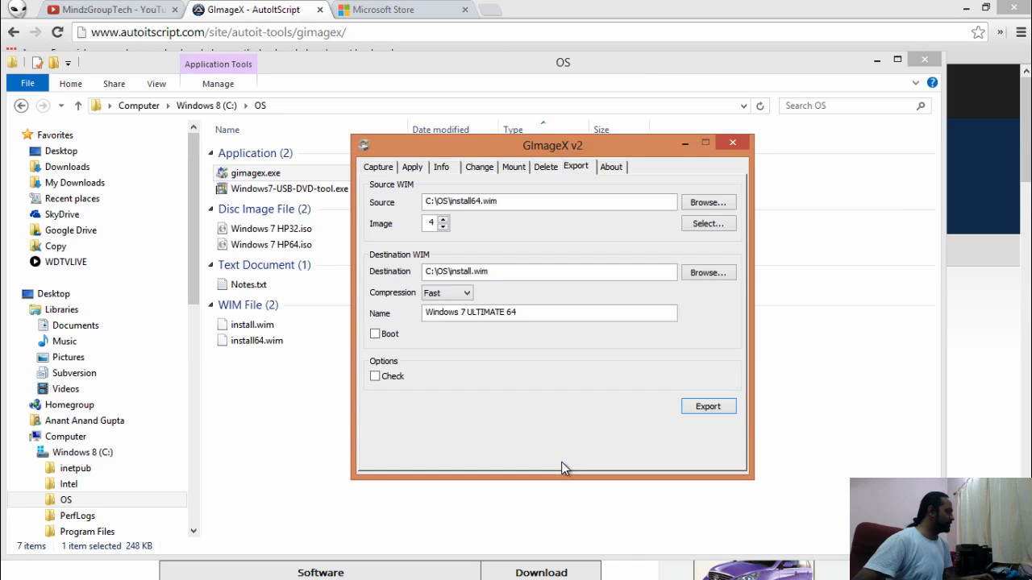
{"action": "left_click", "coordinate": [442, 166]}
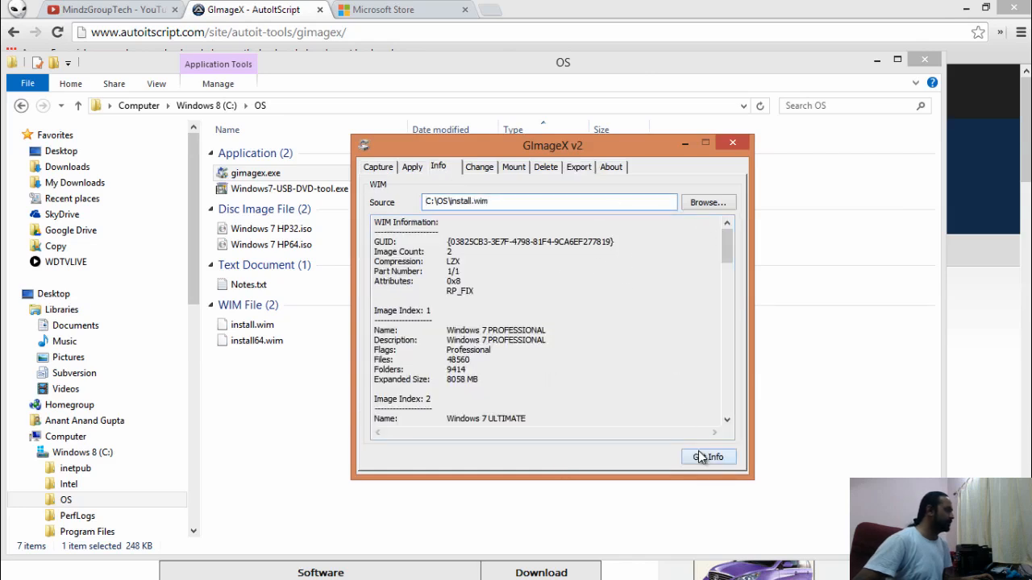
- Refresh install.wim details and scroll through its four images including the two 64-bit ones
{"action": "left_click", "coordinate": [708, 458]}
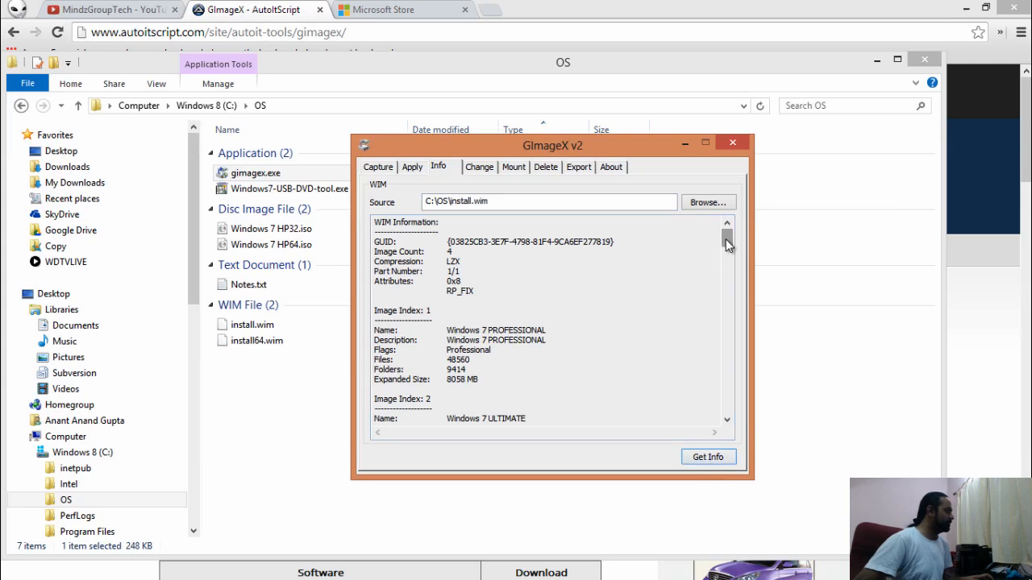
{"action": "scroll", "scroll_direction": "down", "scroll_amount": 3}
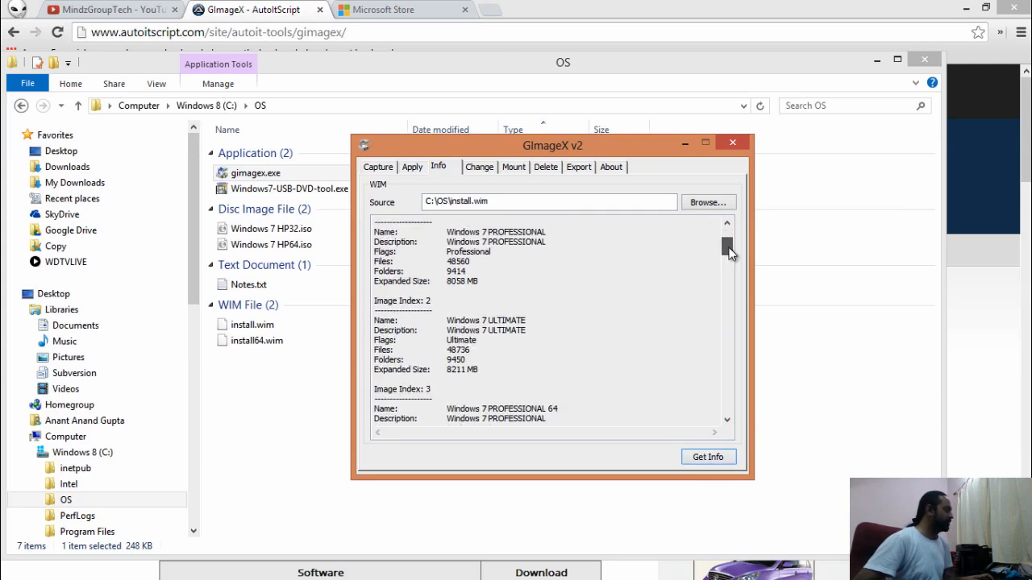
{"action": "scroll", "scroll_direction": "down", "scroll_amount": 3}
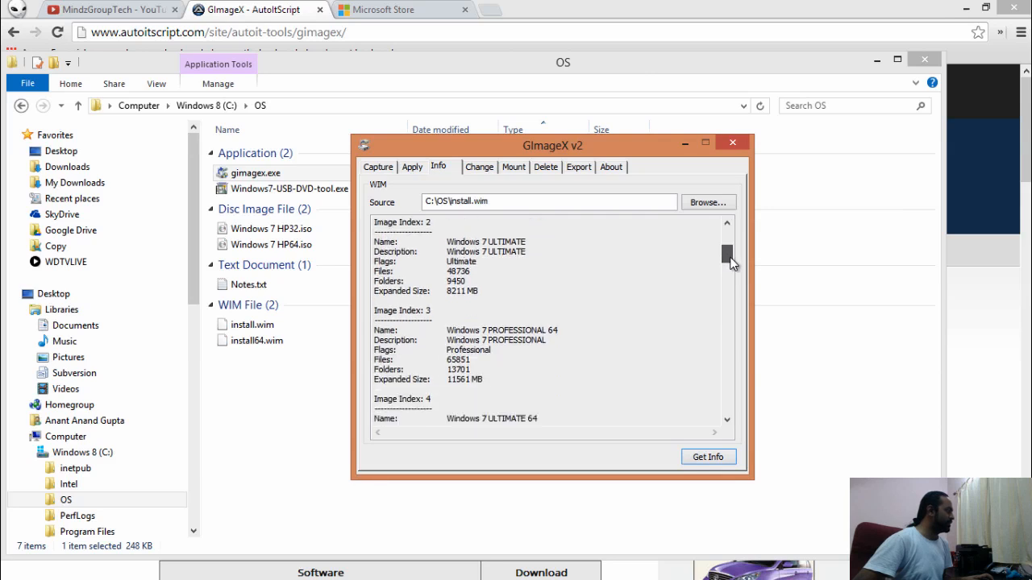
{"action": "scroll", "scroll_direction": "down", "scroll_amount": 3}
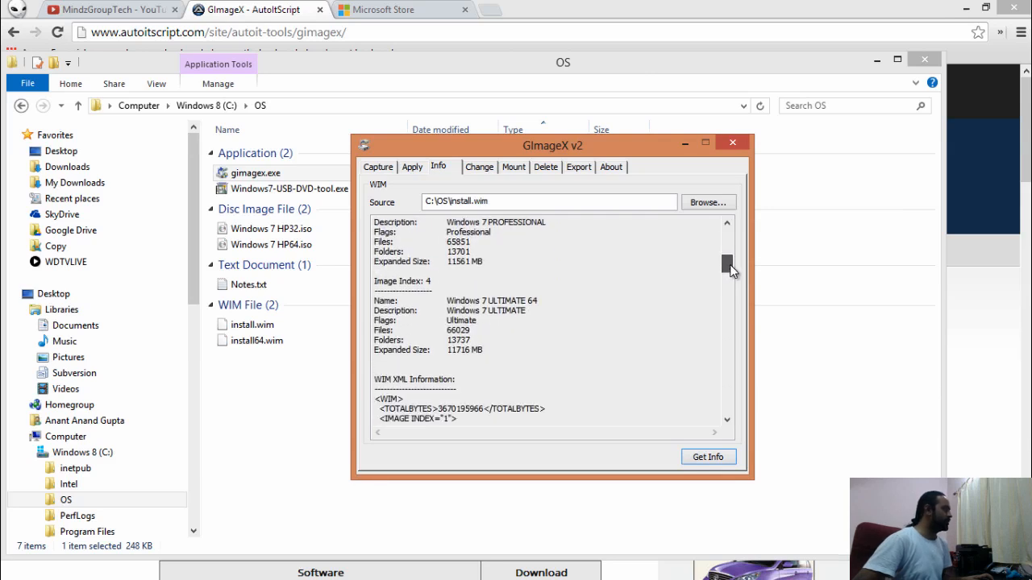
{"action": "scroll", "scroll_direction": "down", "scroll_amount": 3}
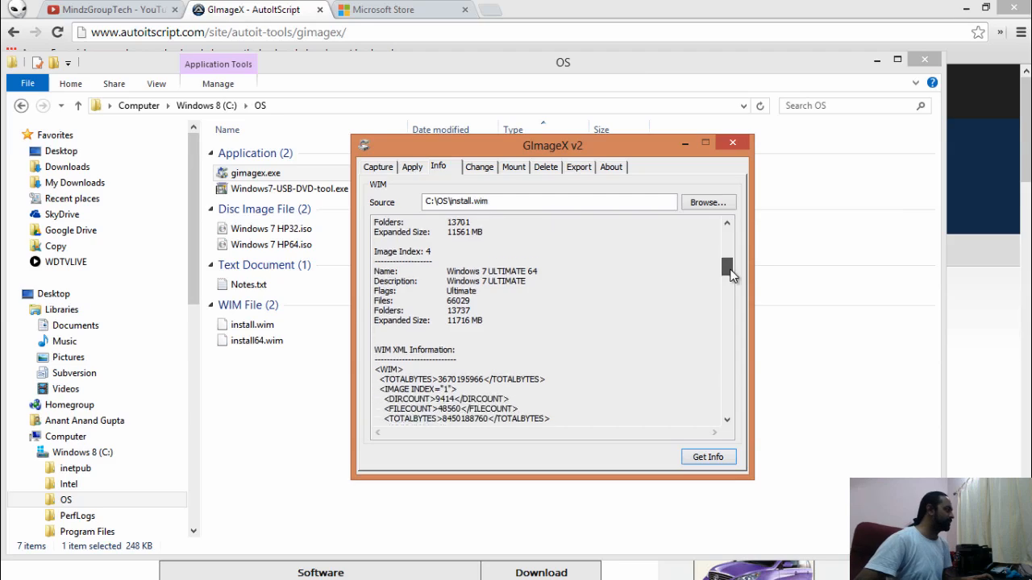
{"action": "scroll", "scroll_direction": "down", "scroll_amount": 3}
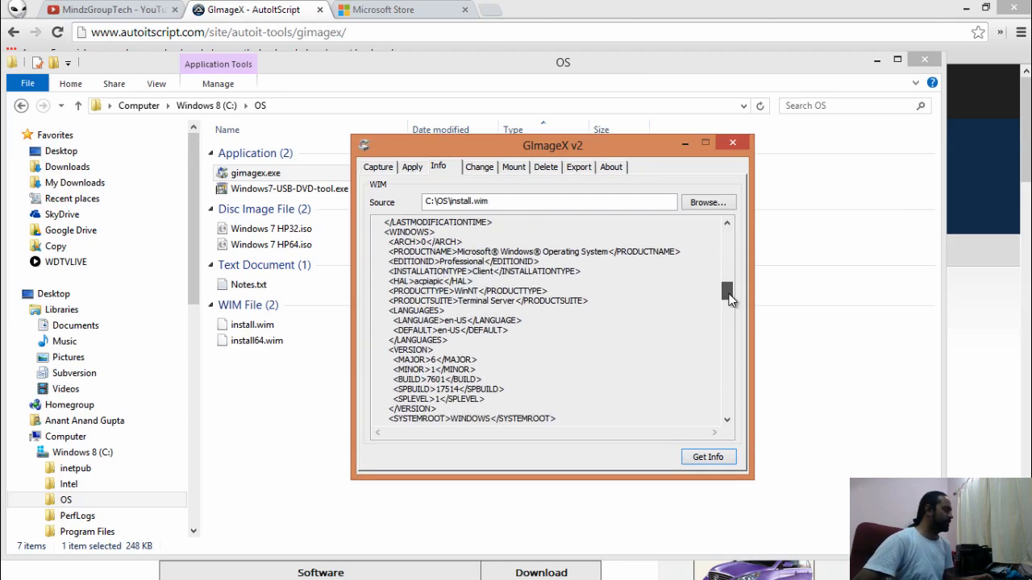
{"action": "scroll", "scroll_direction": "down", "scroll_amount": 3}
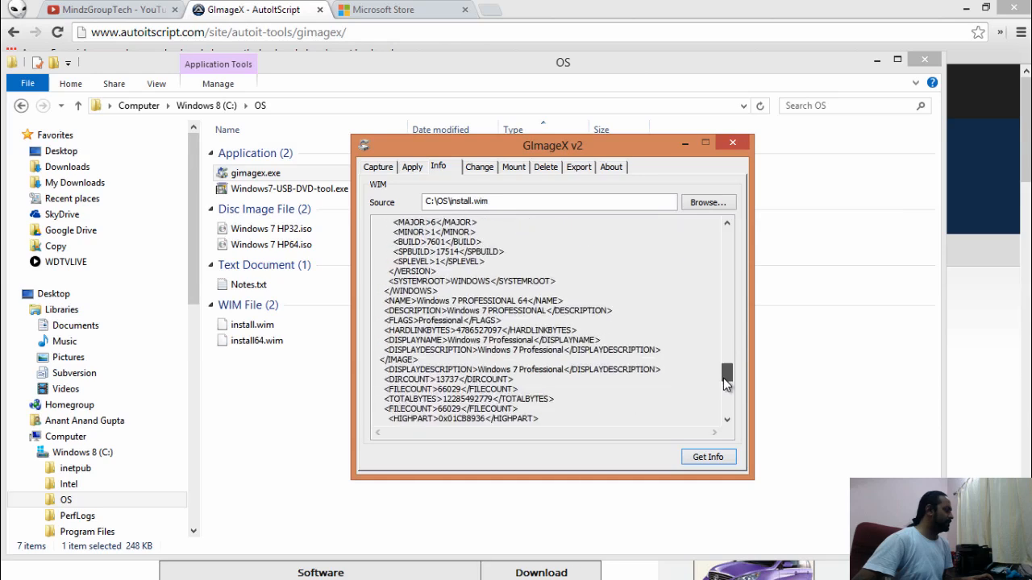
{"action": "left_click_drag", "start_coordinate": [726, 384], "coordinate": [726, 392]}
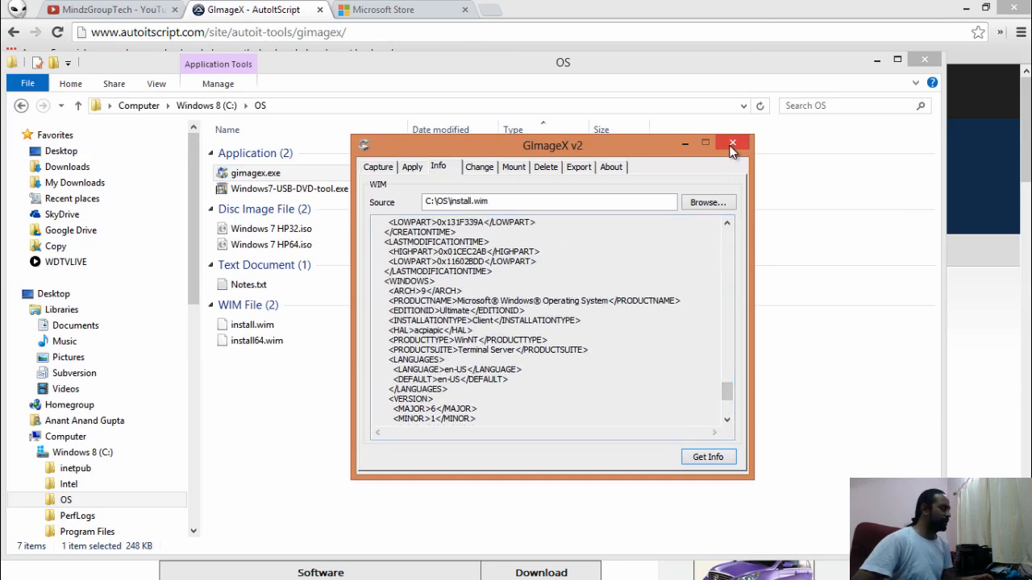
- Close GImageX and the finished USB download tool, leaving the OS folder showing
{"action": "left_click", "coordinate": [732, 144]}
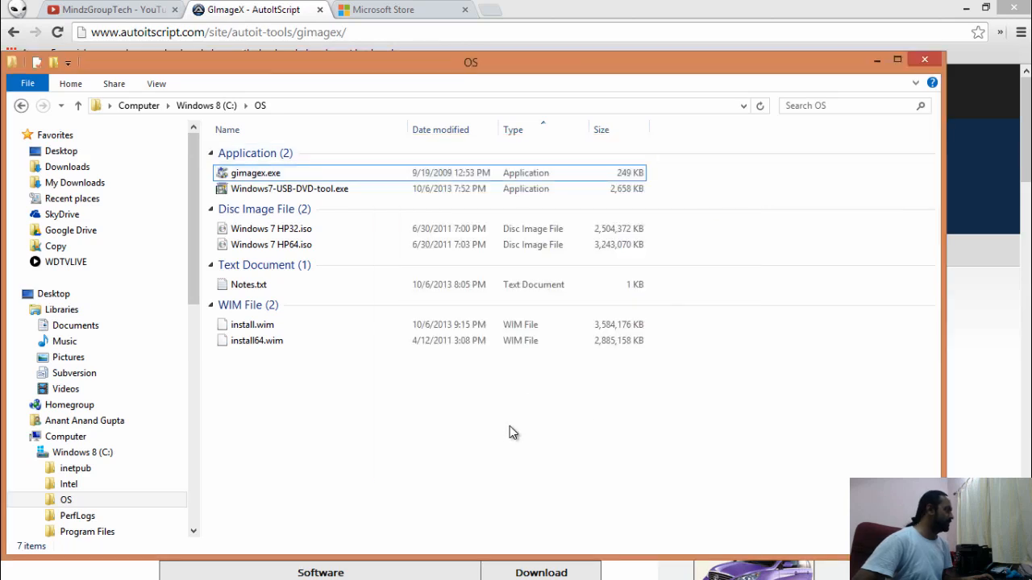
{"action": "mouse_move", "coordinate": [477, 36]}
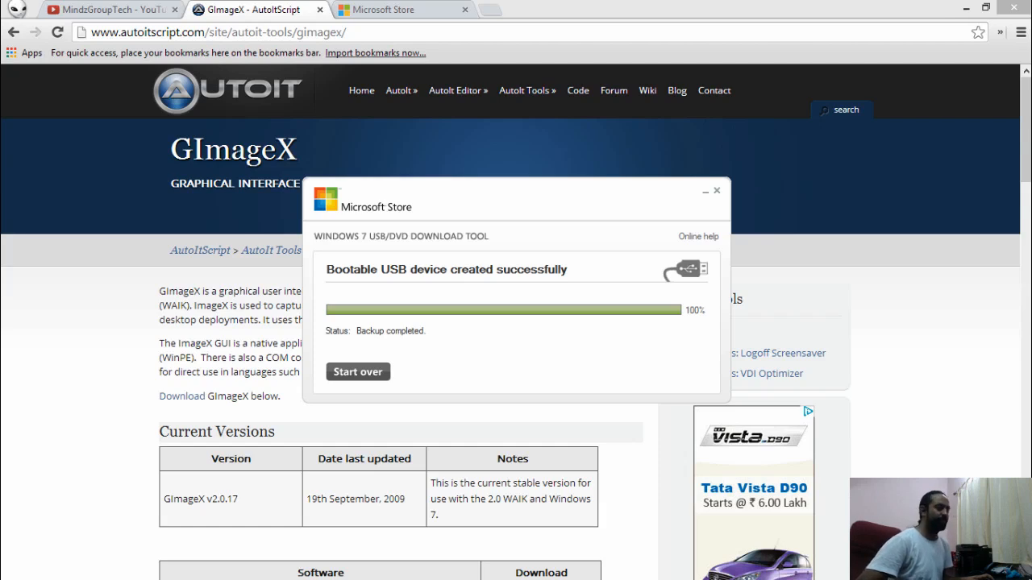
{"action": "mouse_move", "coordinate": [716, 193]}
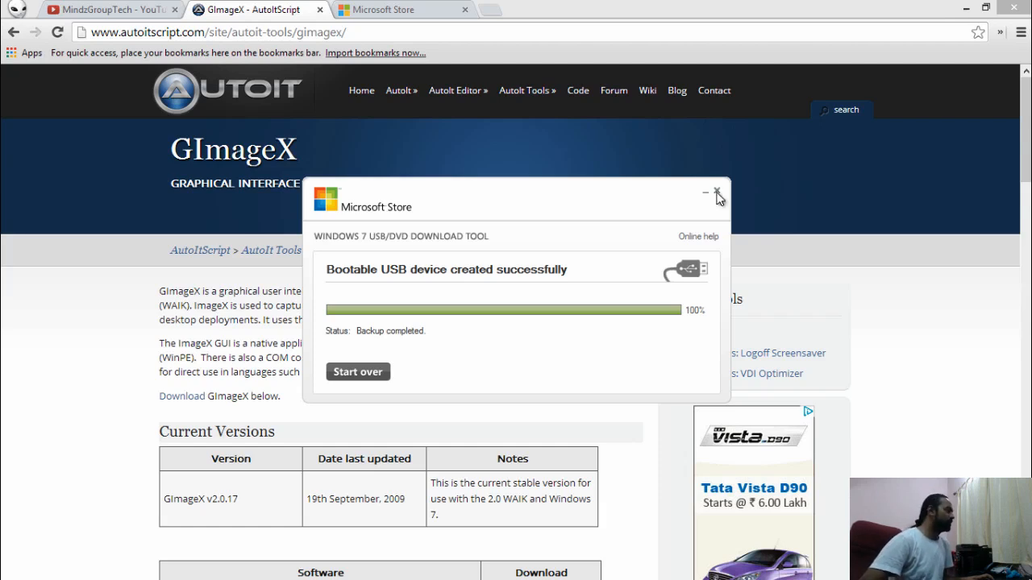
{"action": "left_click", "coordinate": [715, 194]}
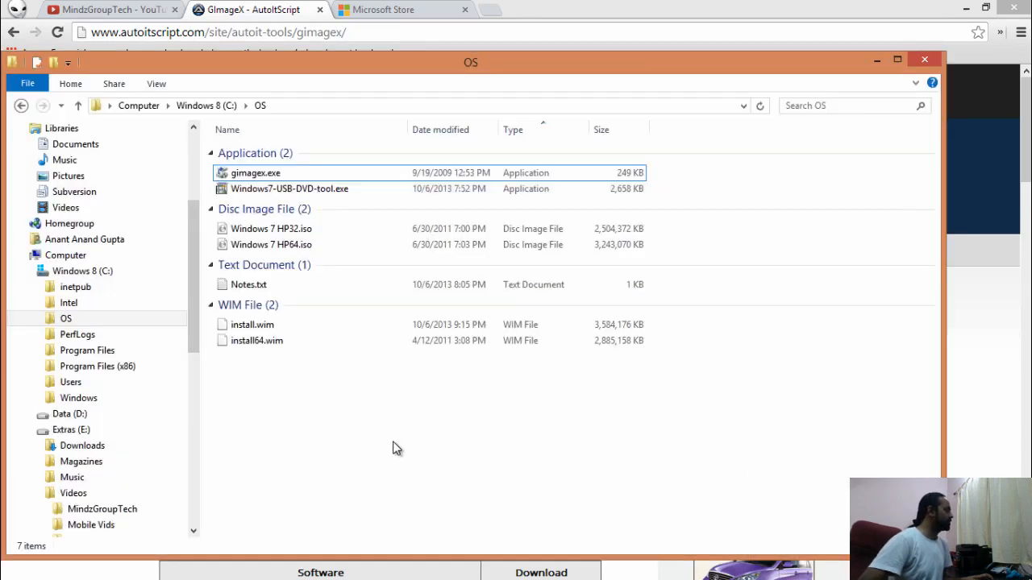
- Paste the combined install.wim into the USB (G:) sources folder, replacing the existing install.wim
{"action": "left_click", "coordinate": [252, 324]}
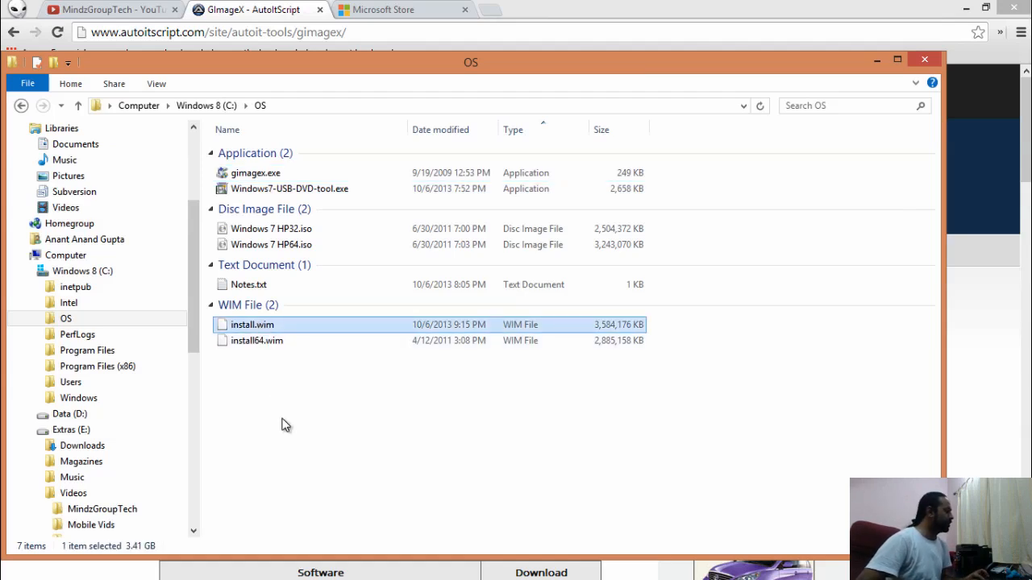
{"action": "mouse_move", "coordinate": [186, 401]}
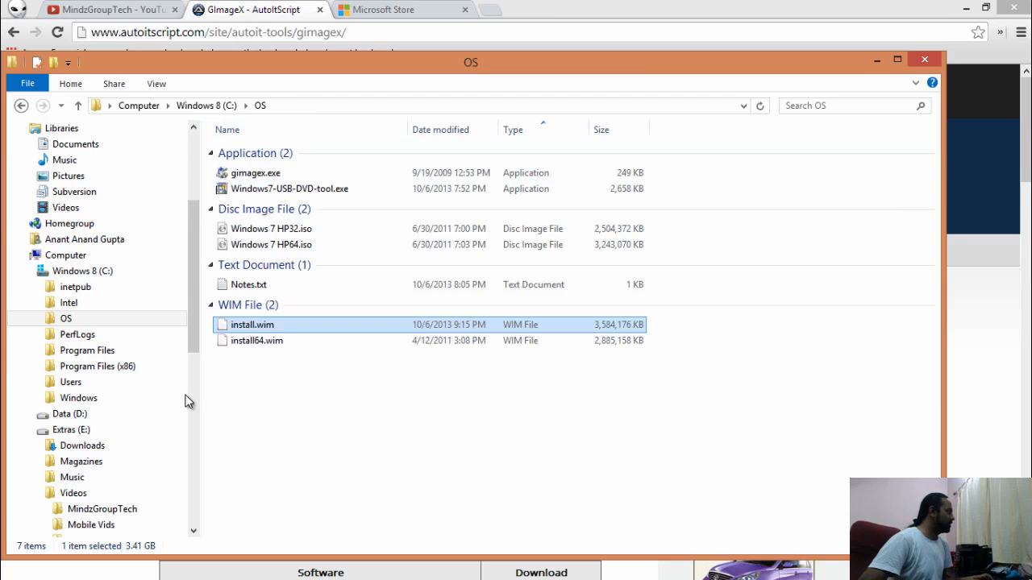
{"action": "left_click", "coordinate": [71, 429]}
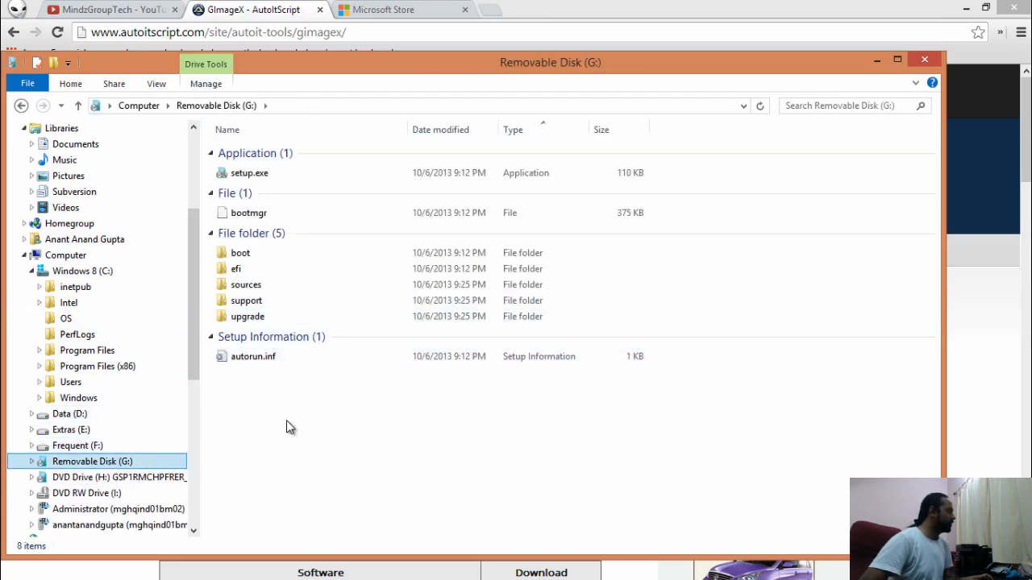
{"action": "double_click", "coordinate": [245, 284]}
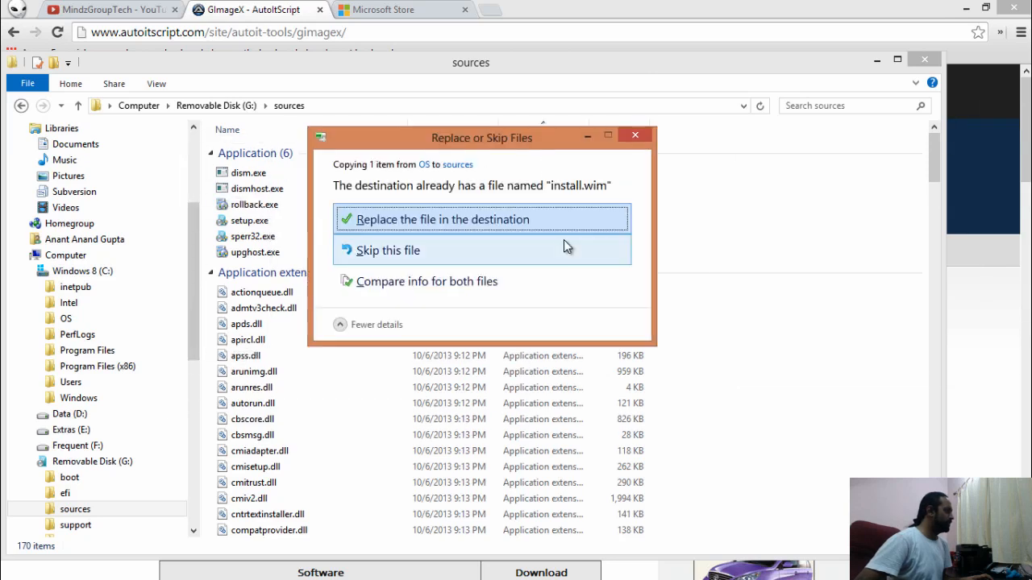
{"action": "left_click", "coordinate": [442, 219]}
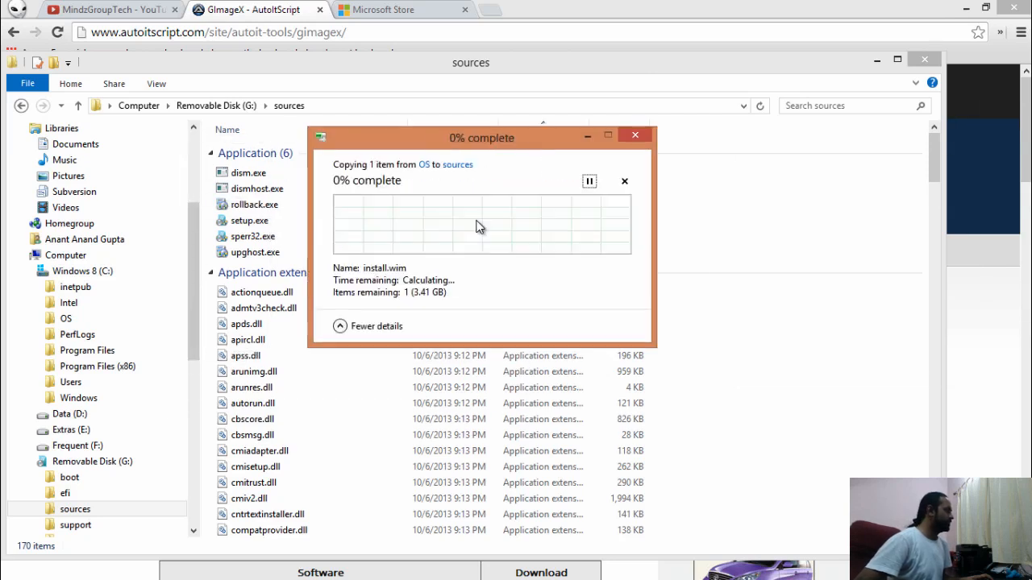
{"action": "mouse_move", "coordinate": [575, 245]}
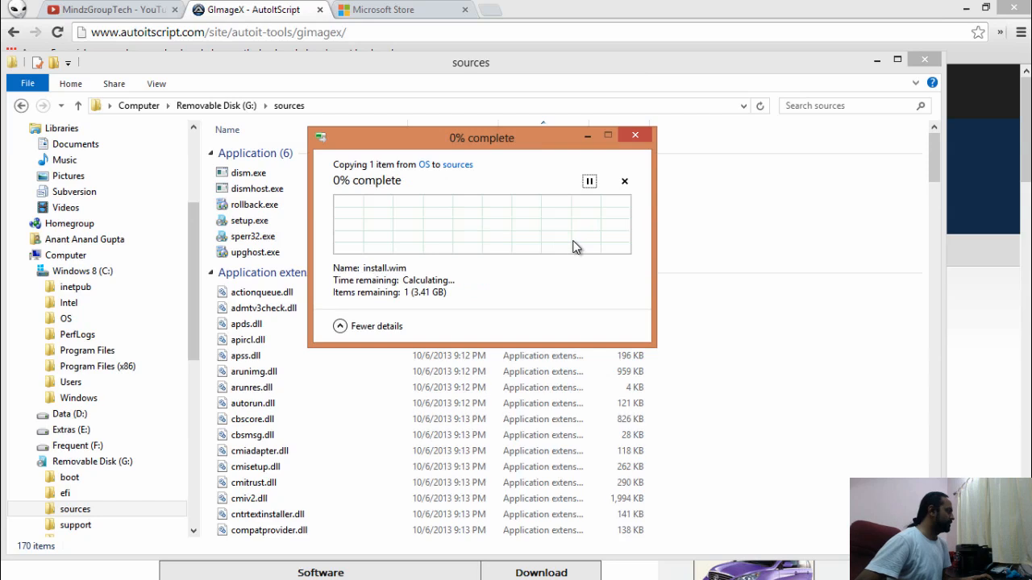